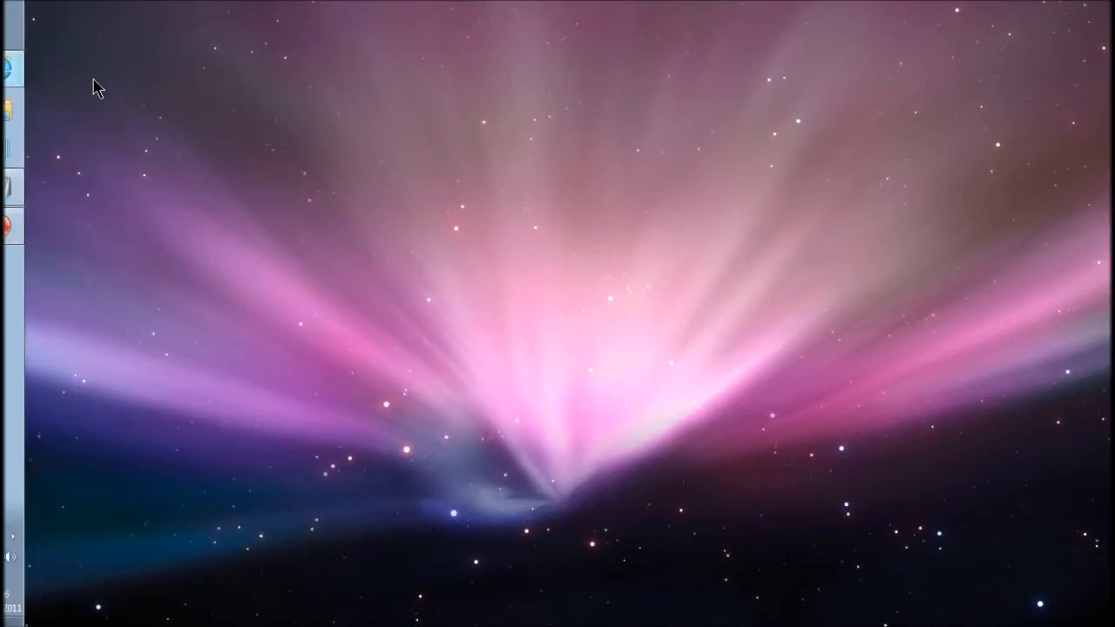
Step: Launch Internet Explorer and browse to the Nitro4D Thrausi plugin page
click(12, 71)
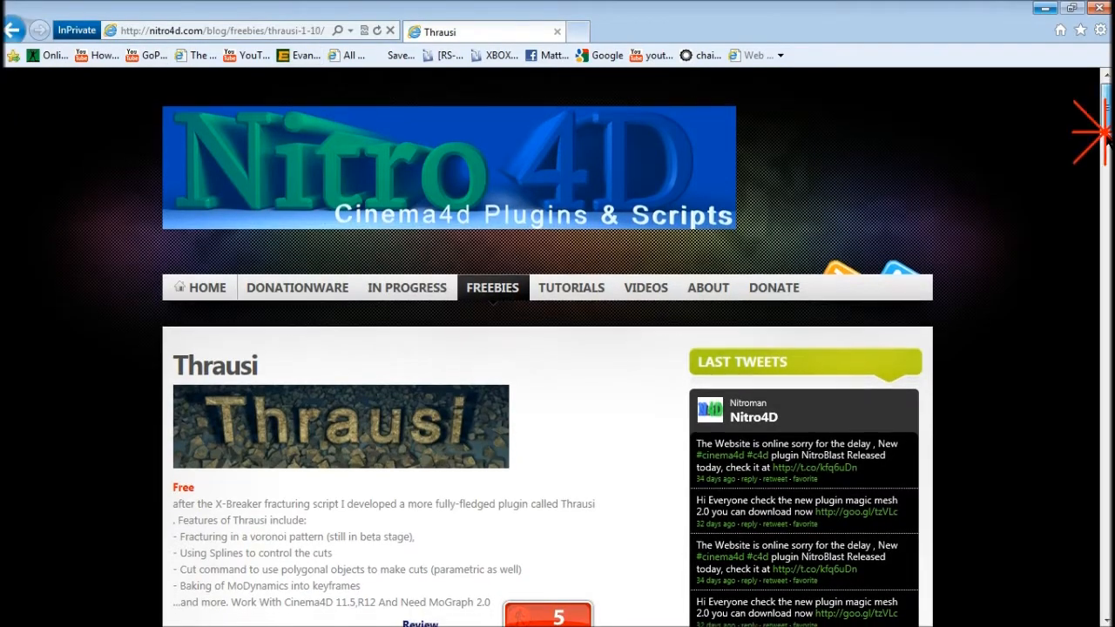
scroll(down, 3)
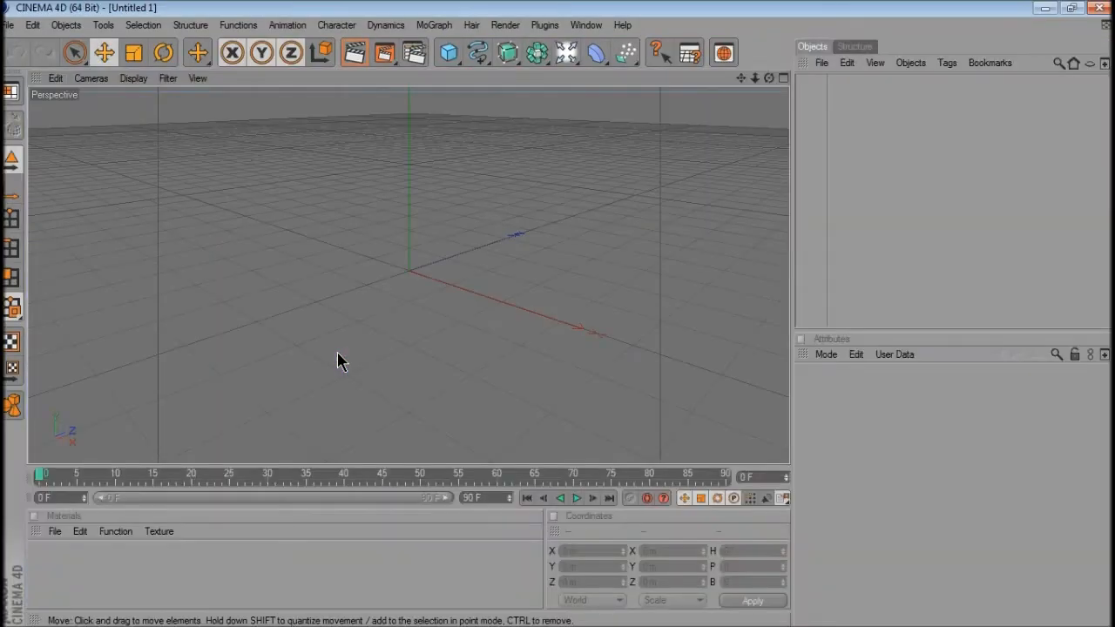
Step: Add a Floor scaled to X 16.4, Z 10.83, plus a MoGraph Text object
click(566, 53)
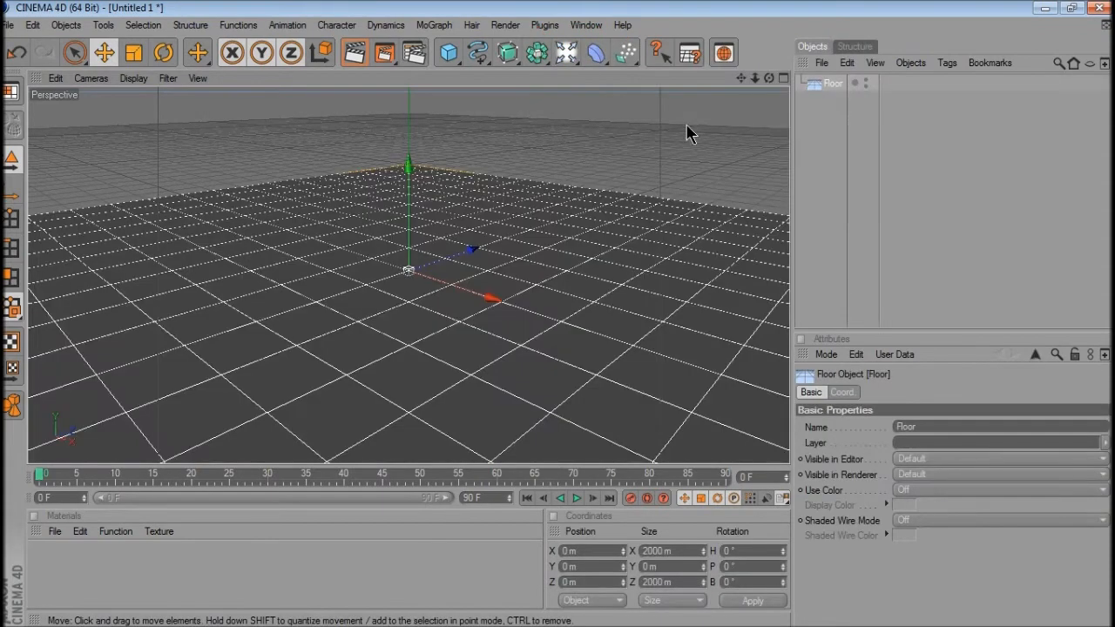
click(842, 392)
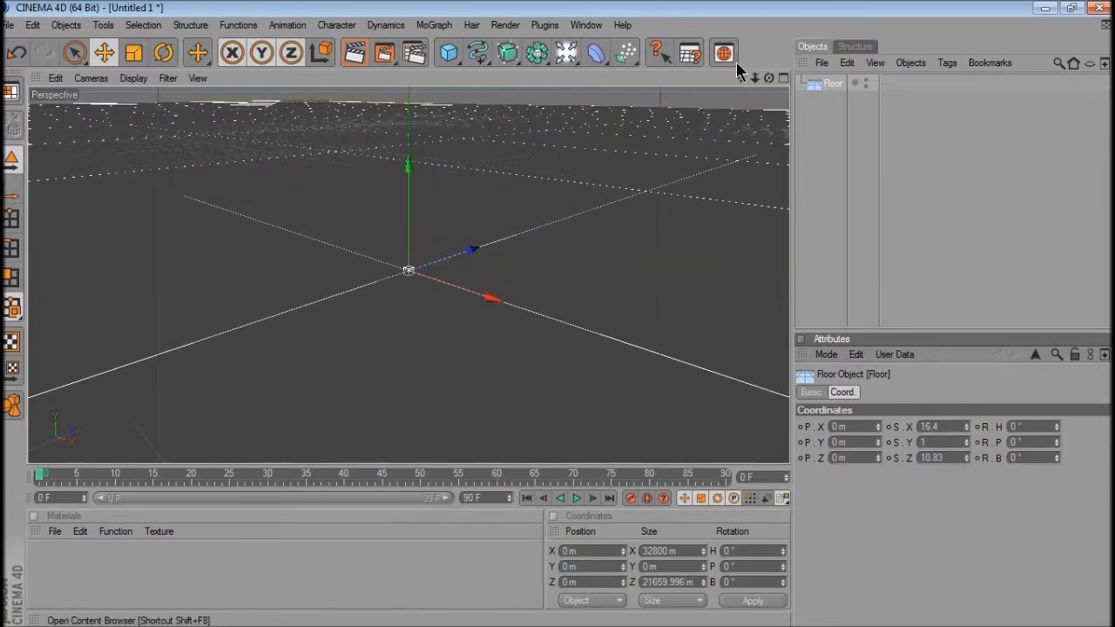
click(434, 24)
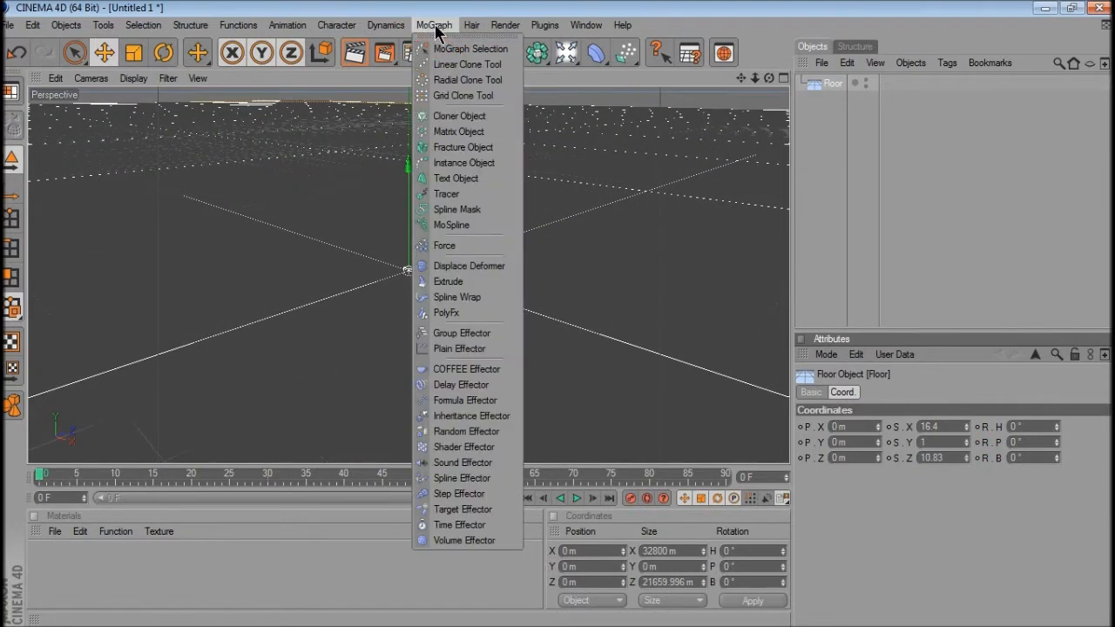
mouse_move(455, 179)
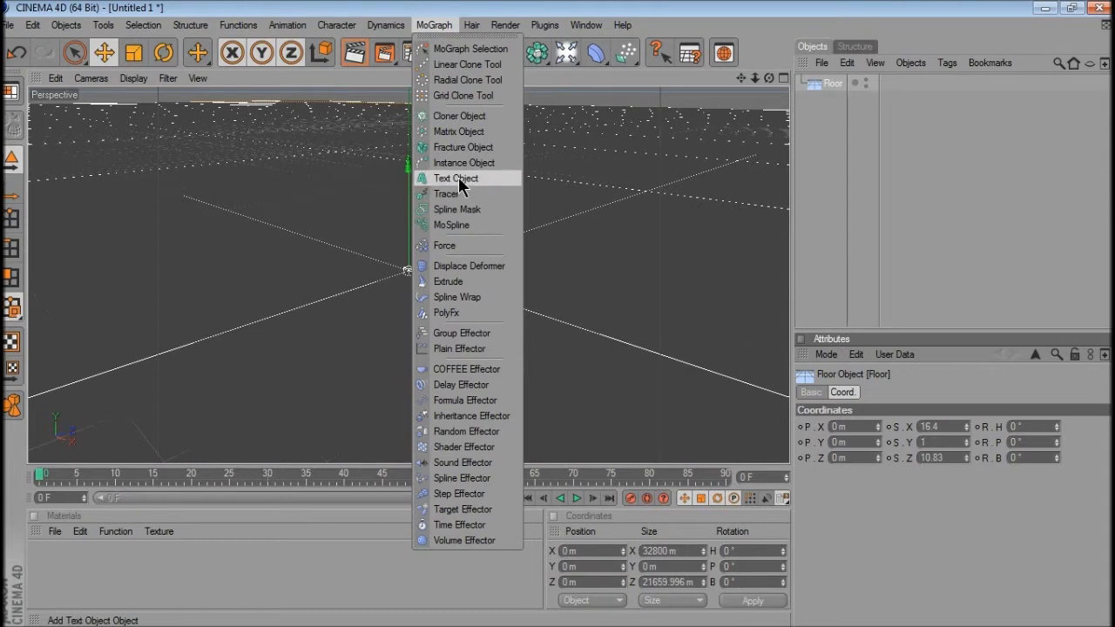
click(455, 178)
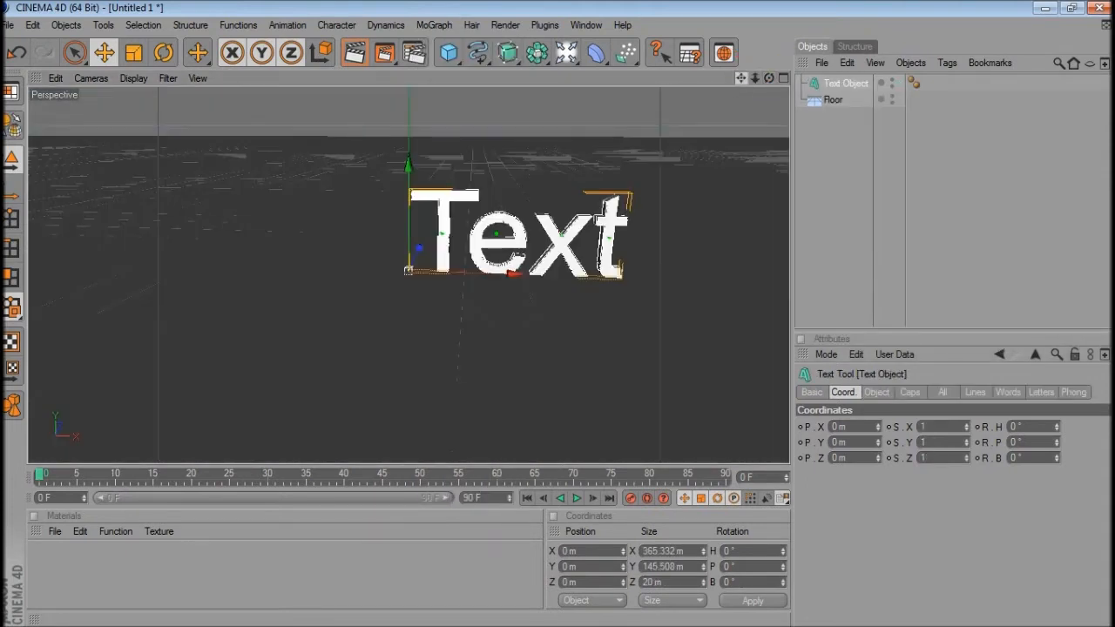
click(876, 392)
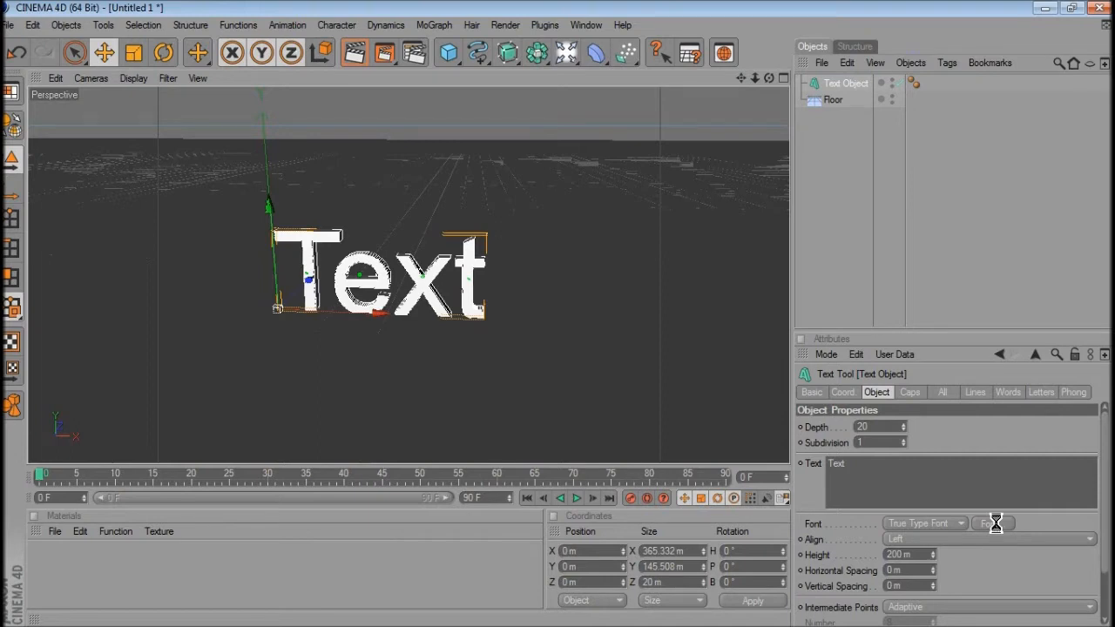
Step: Make the text read 'Tutorial' in BatmanForeverAlternate with a depth of 50
click(993, 523)
text(batm)
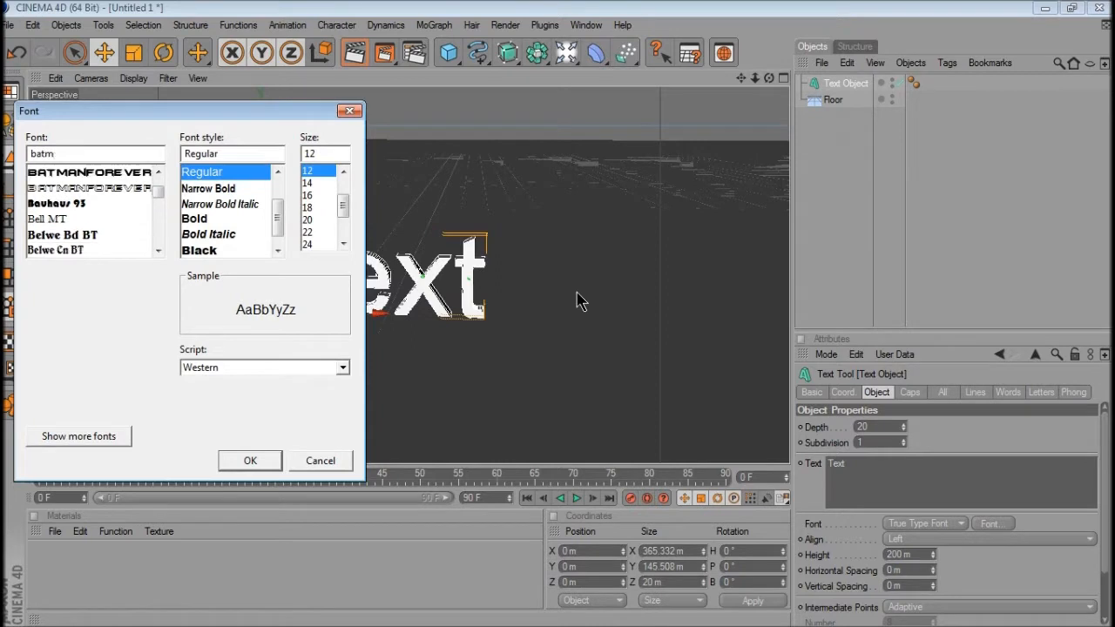
click(87, 172)
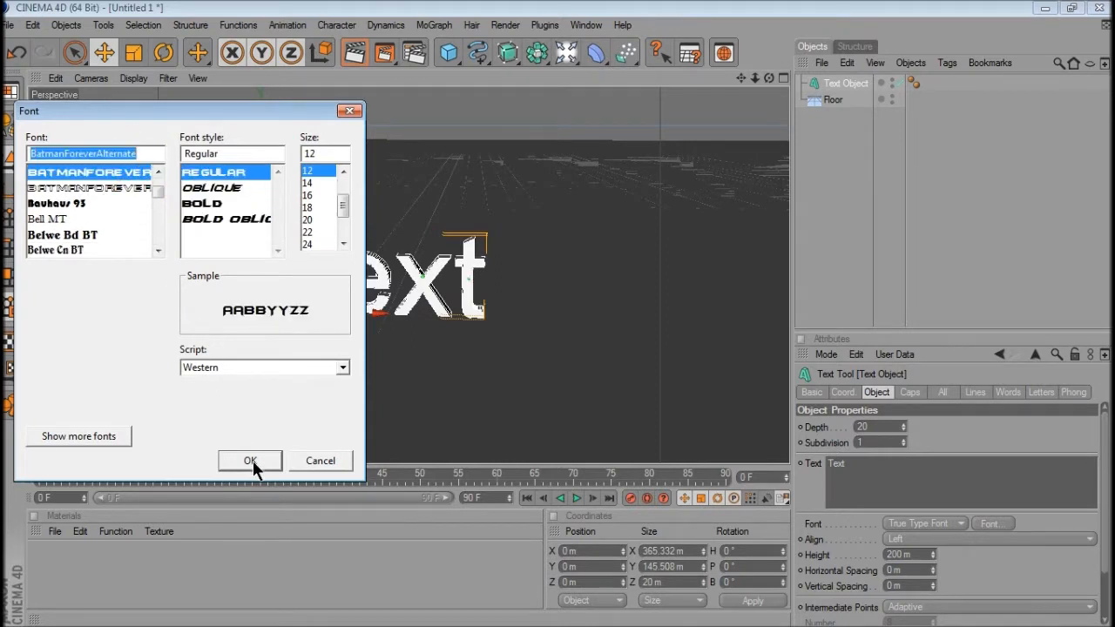
click(250, 461)
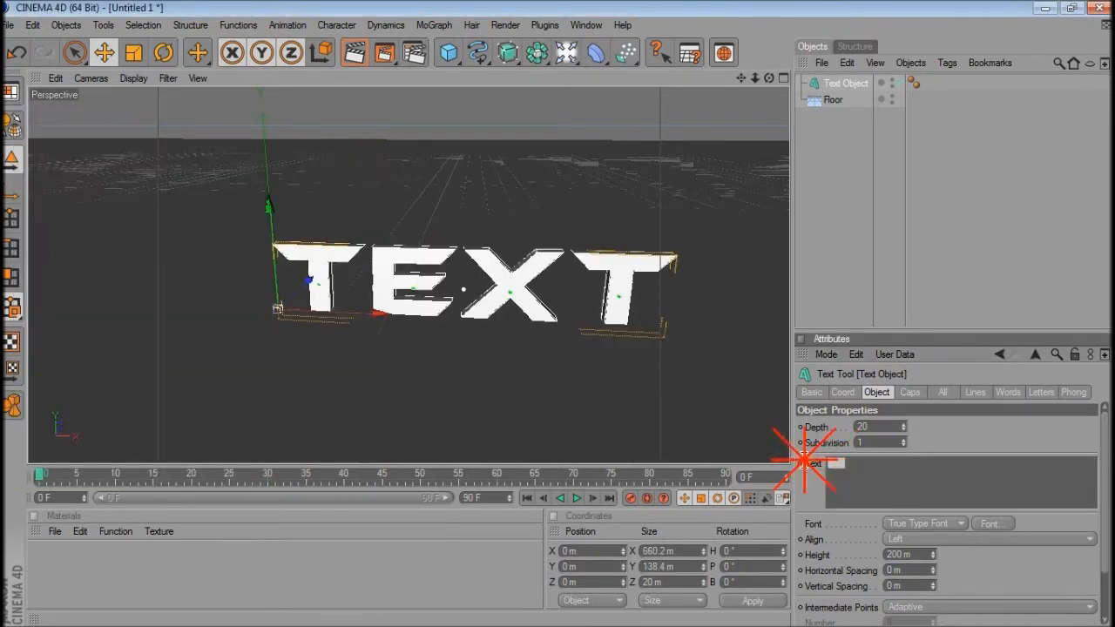
text(Tutorial)
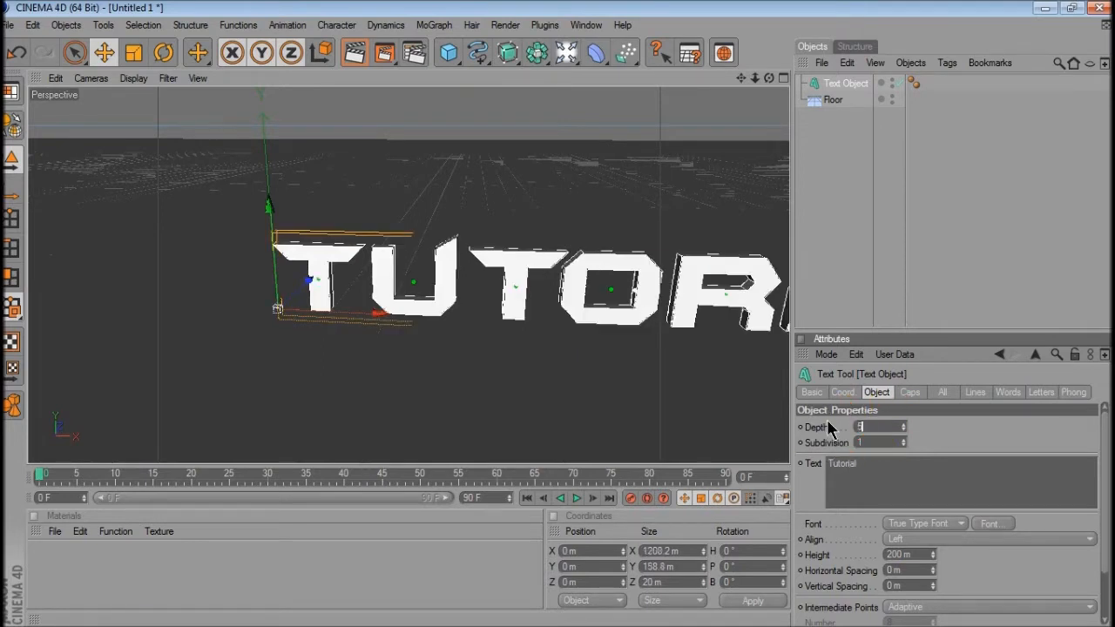
text(50)
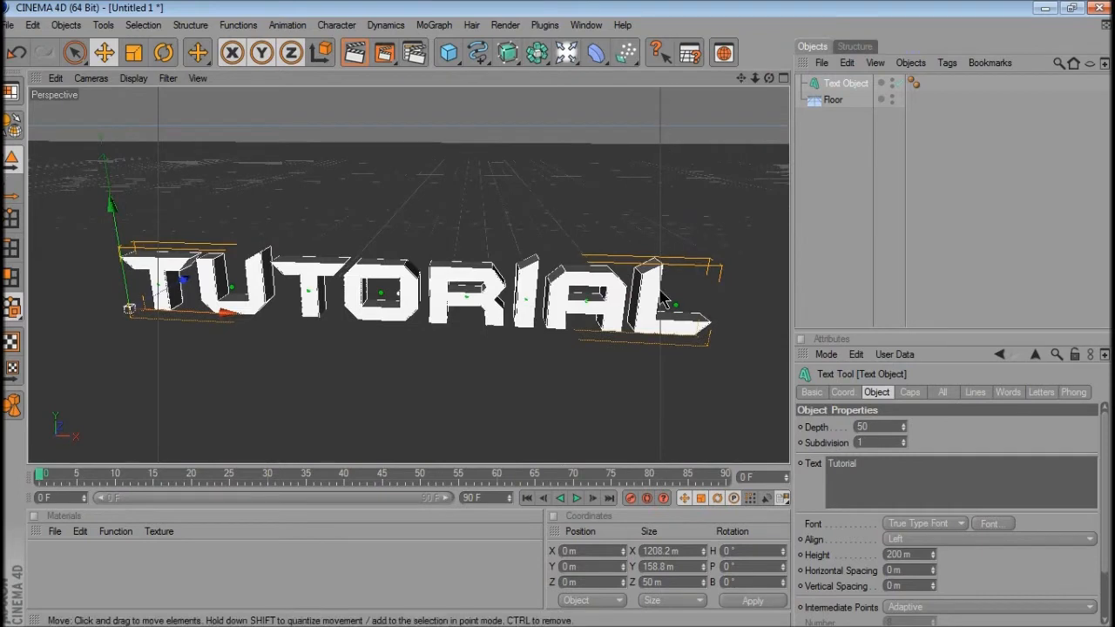
mouse_move(501, 185)
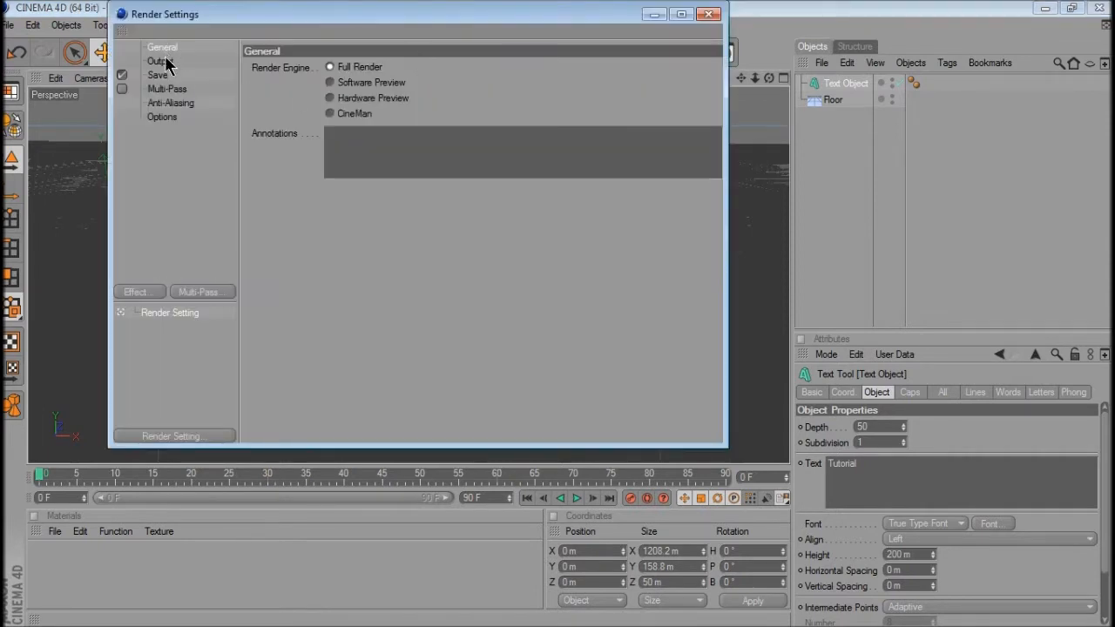
Step: Set the render output to 1280 × 720 at 200 DPI and close Render Settings
click(160, 61)
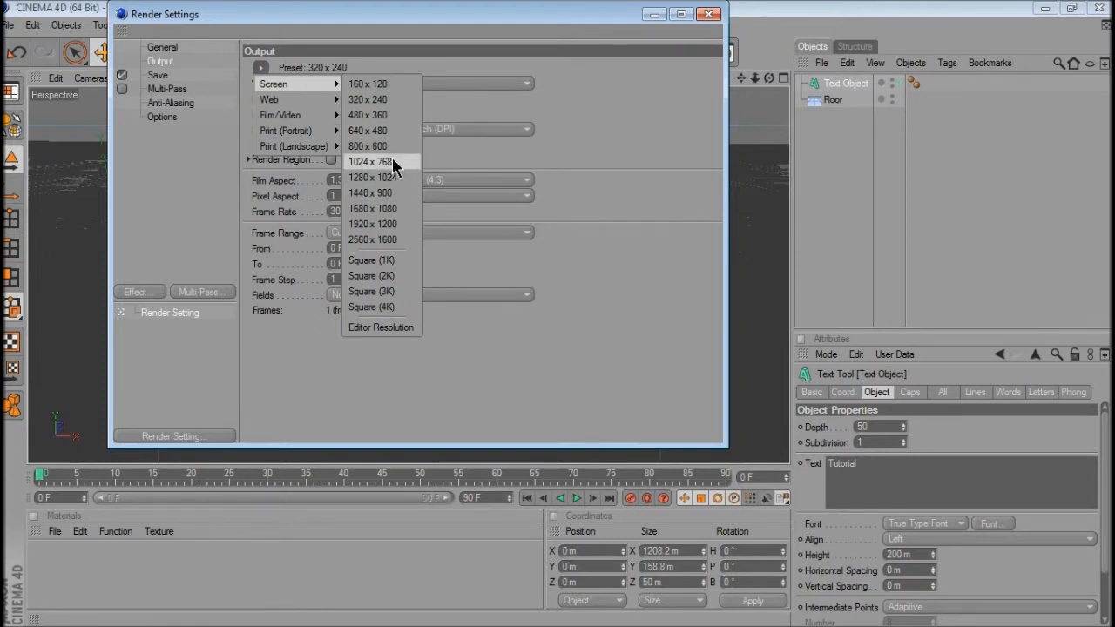
click(372, 178)
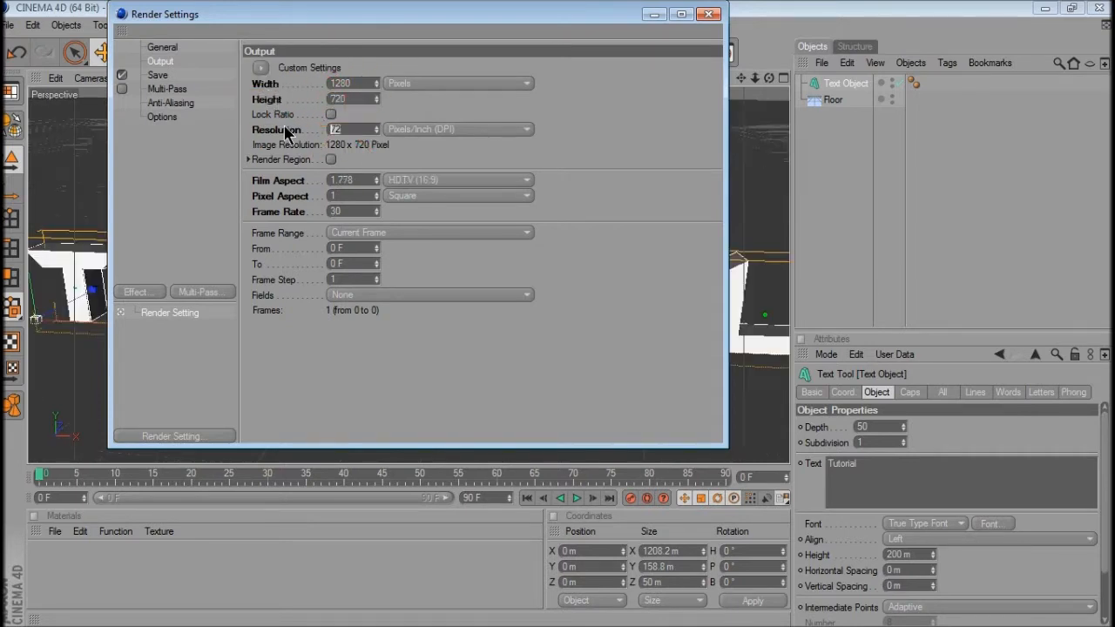
text(200)
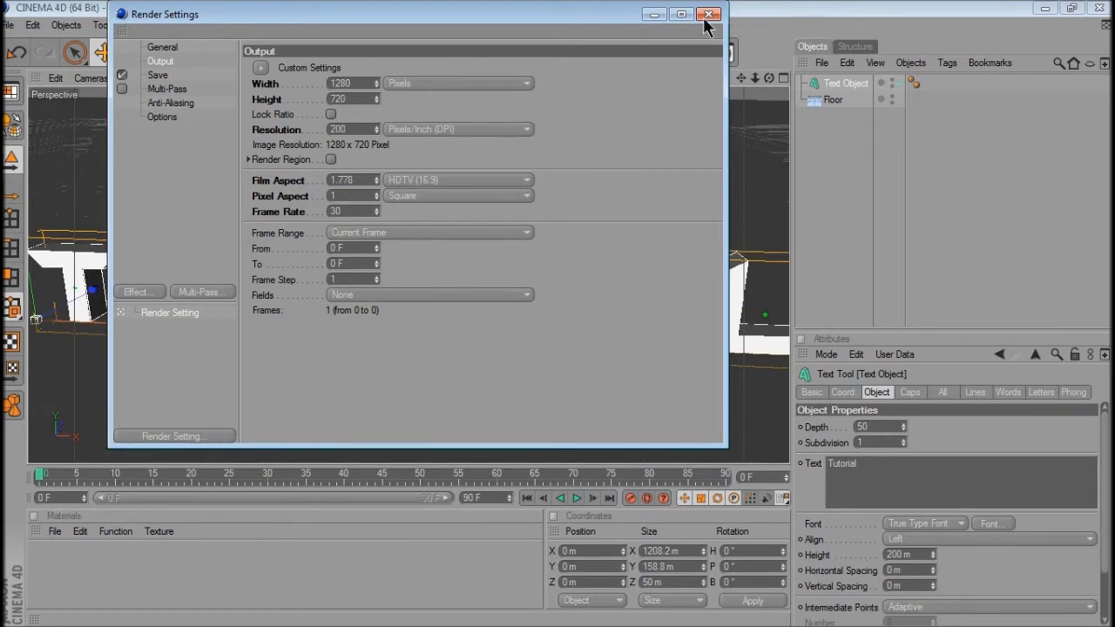
click(708, 14)
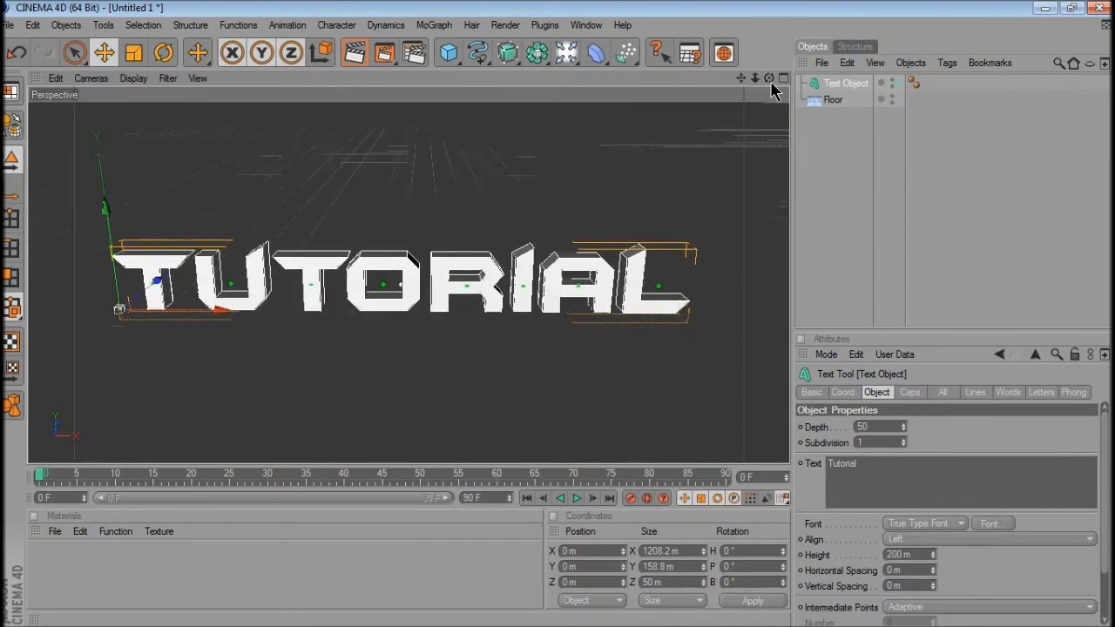
mouse_move(873, 130)
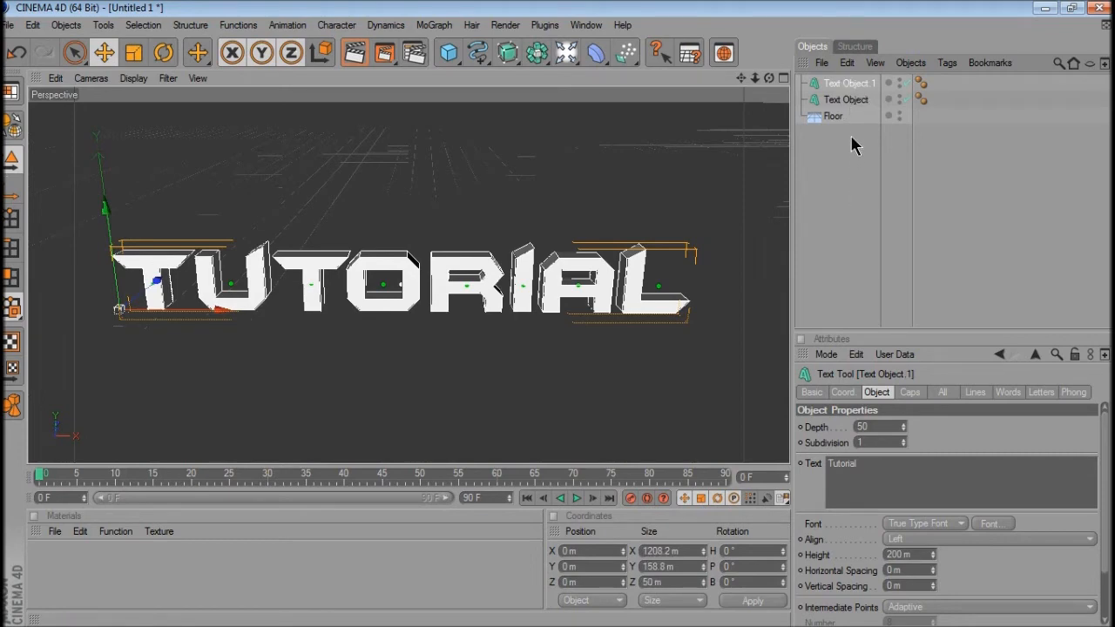
mouse_move(906, 395)
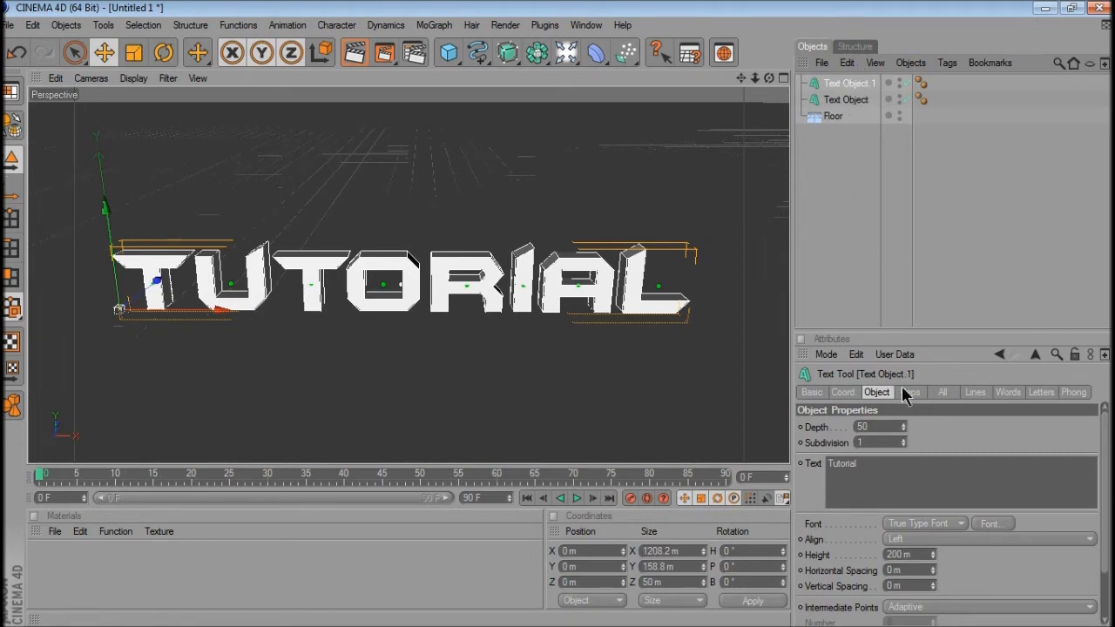
Step: Set Text Object.1's Start and End caps to Fillet Cap with 6 m radius
click(909, 392)
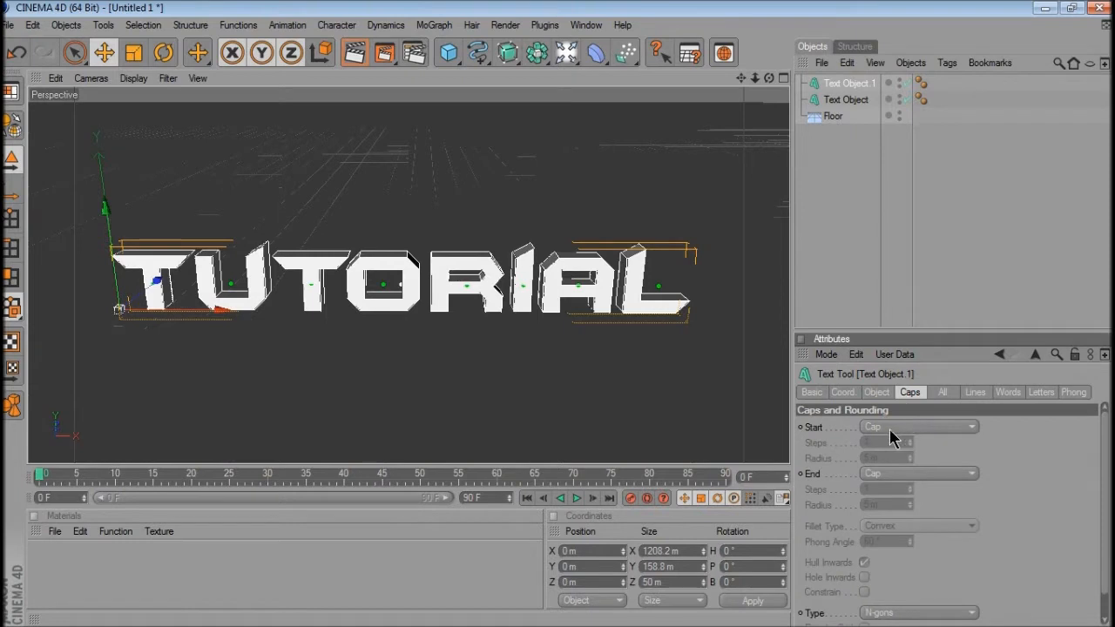
click(919, 426)
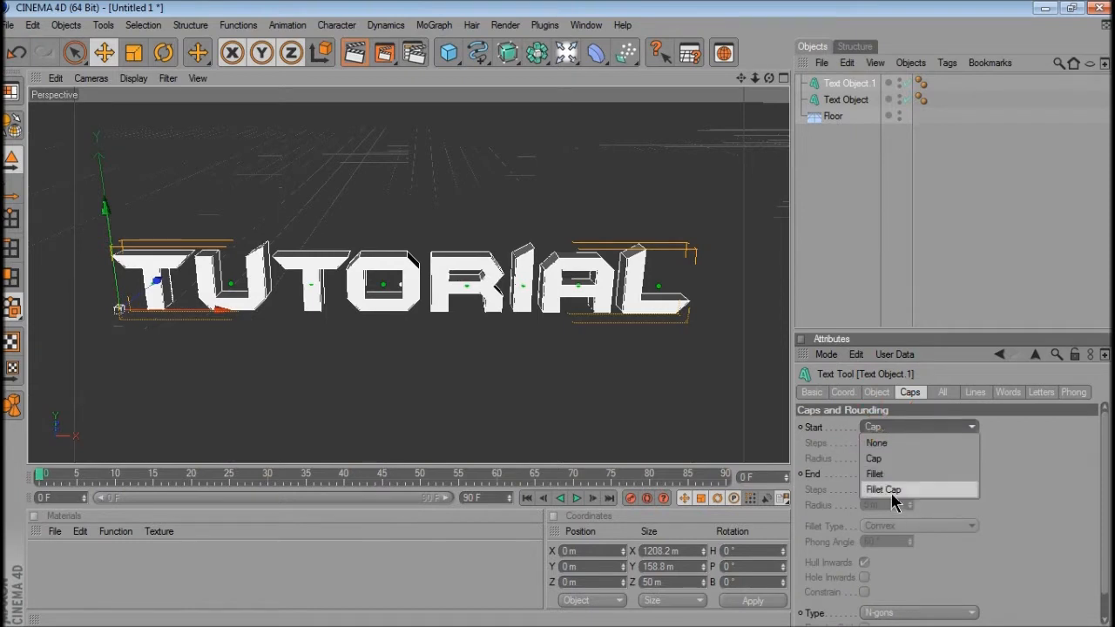
click(882, 489)
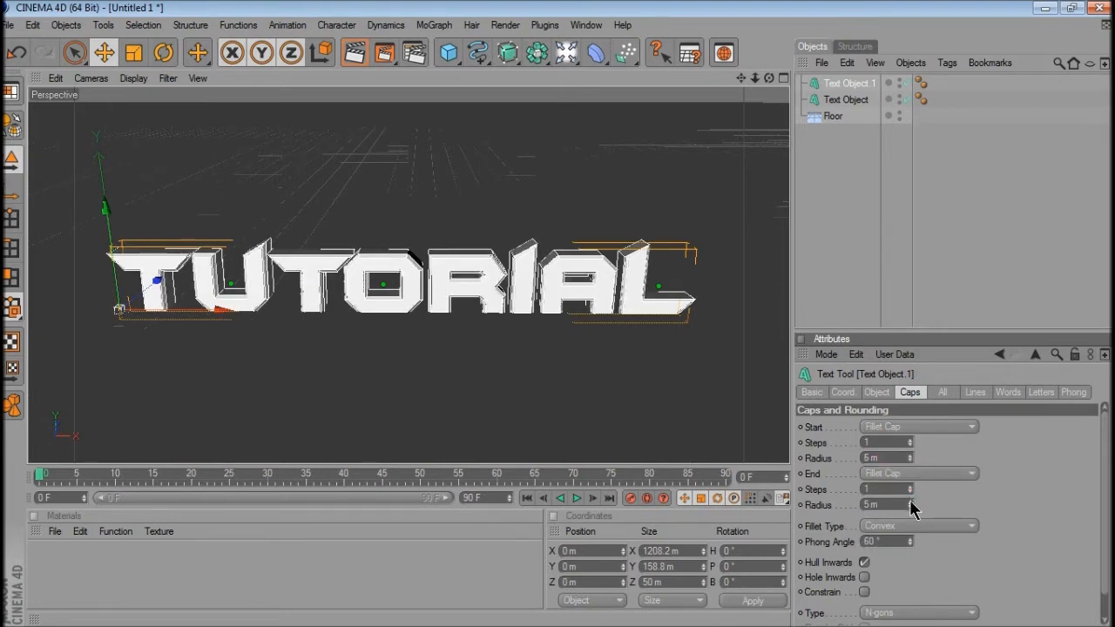
click(918, 473)
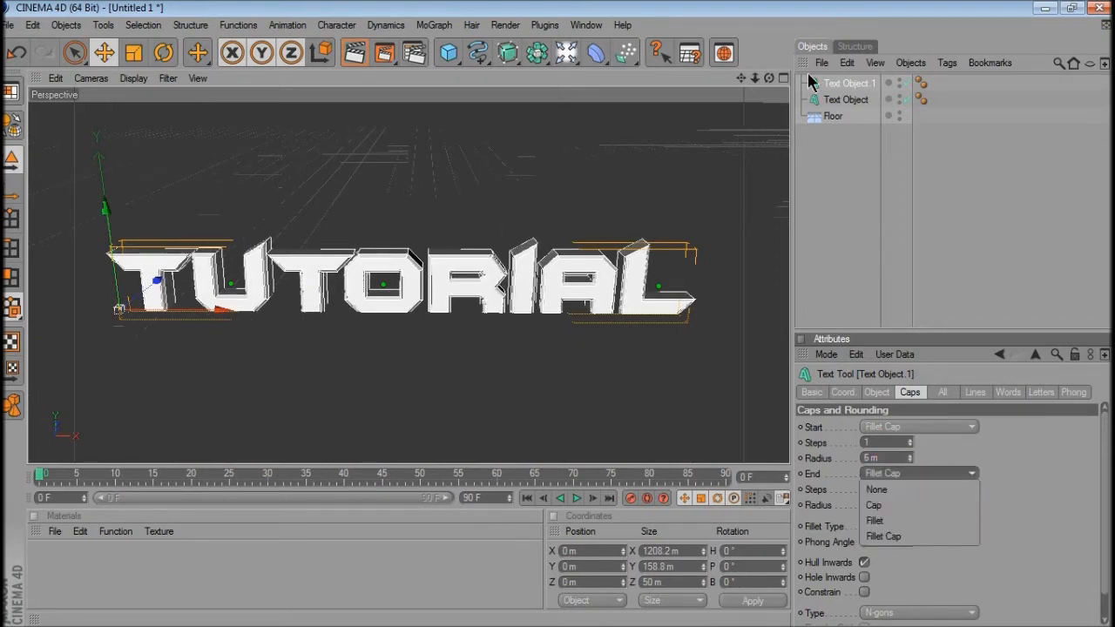
click(879, 525)
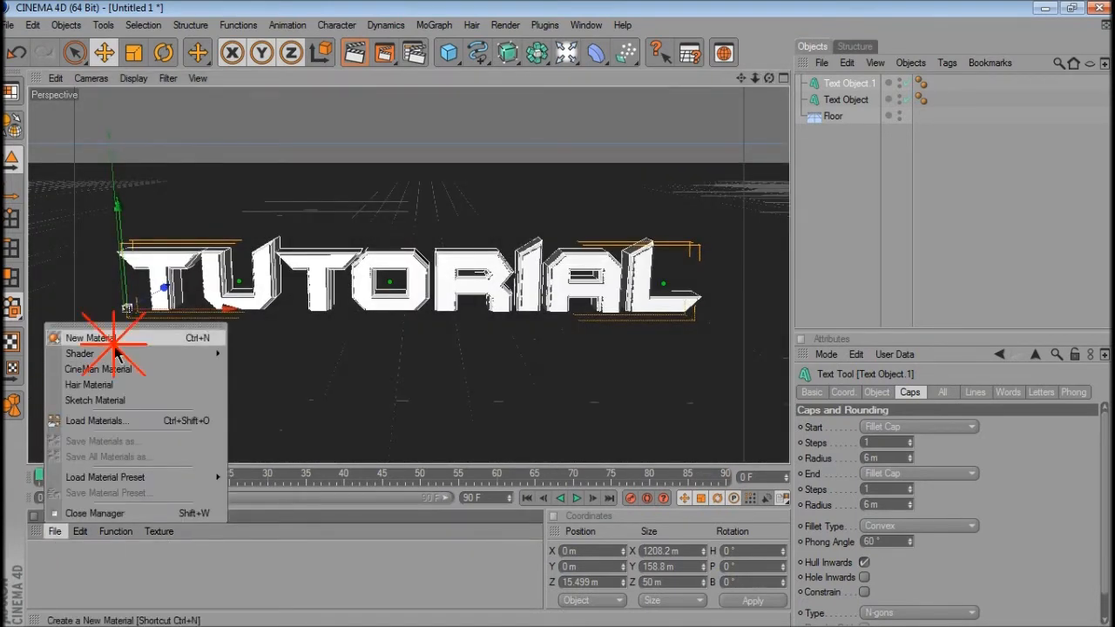
Step: Create a dark grey material 'Mat' with 20% reflection using a Fresnel texture
click(89, 337)
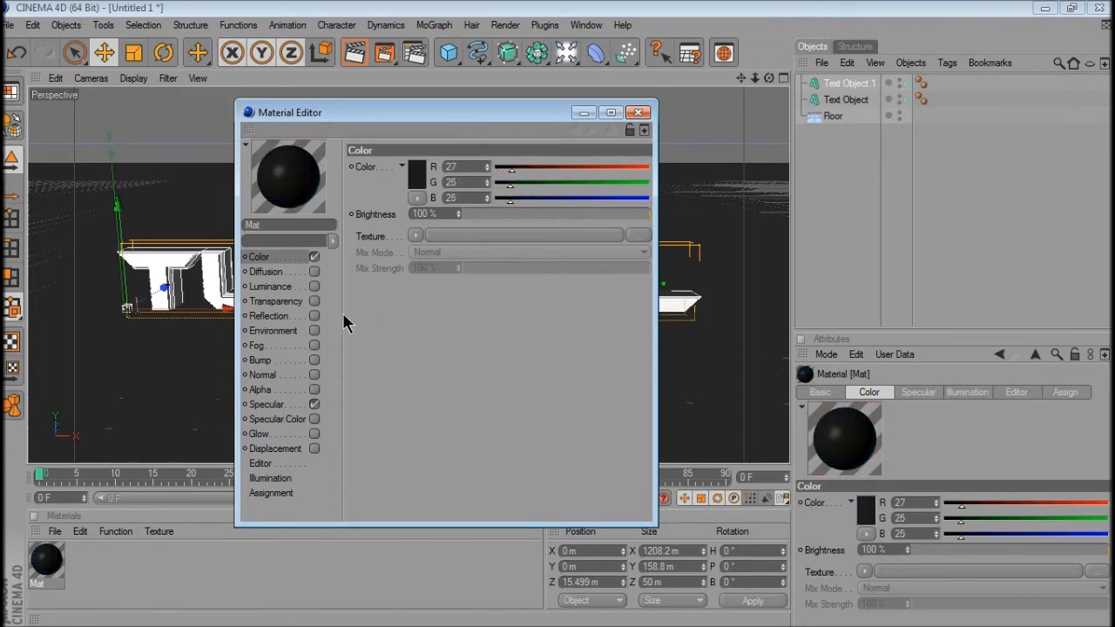
click(268, 316)
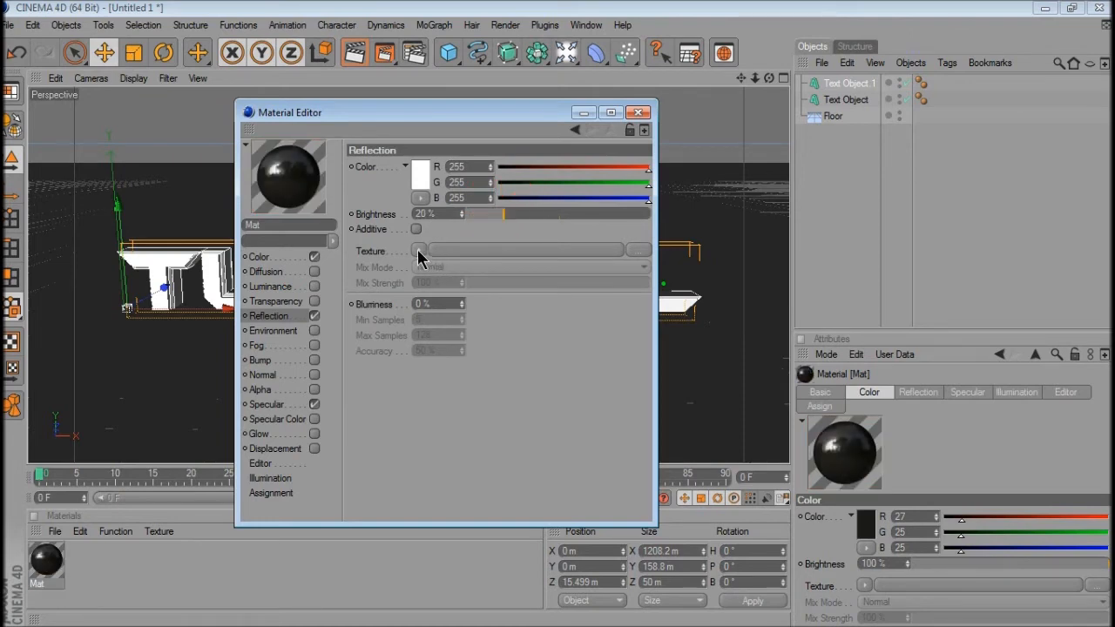
click(420, 251)
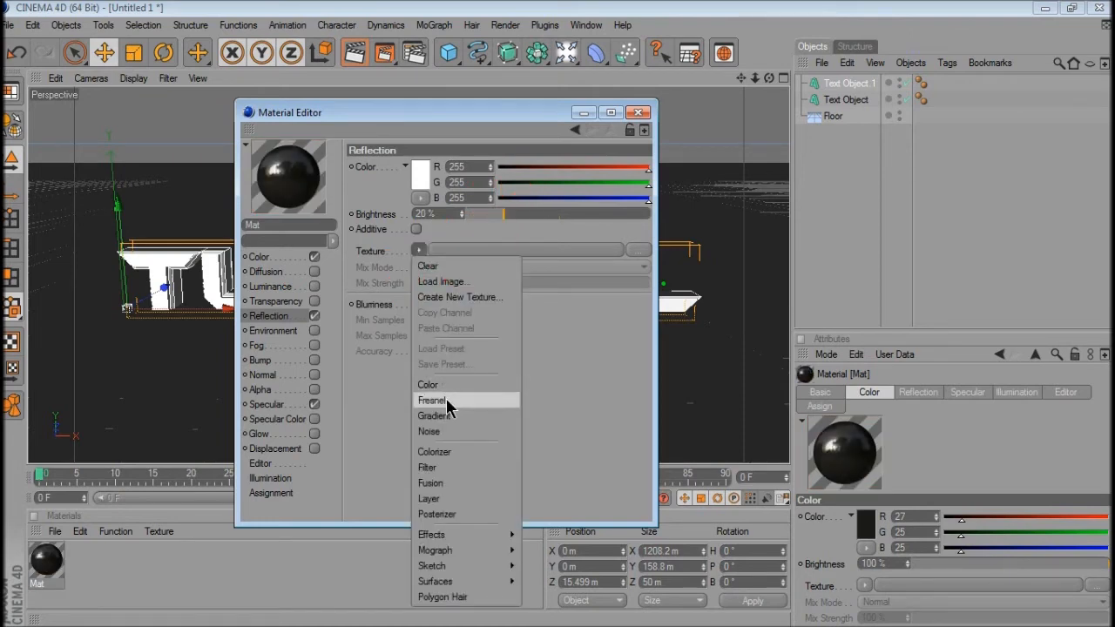
click(432, 400)
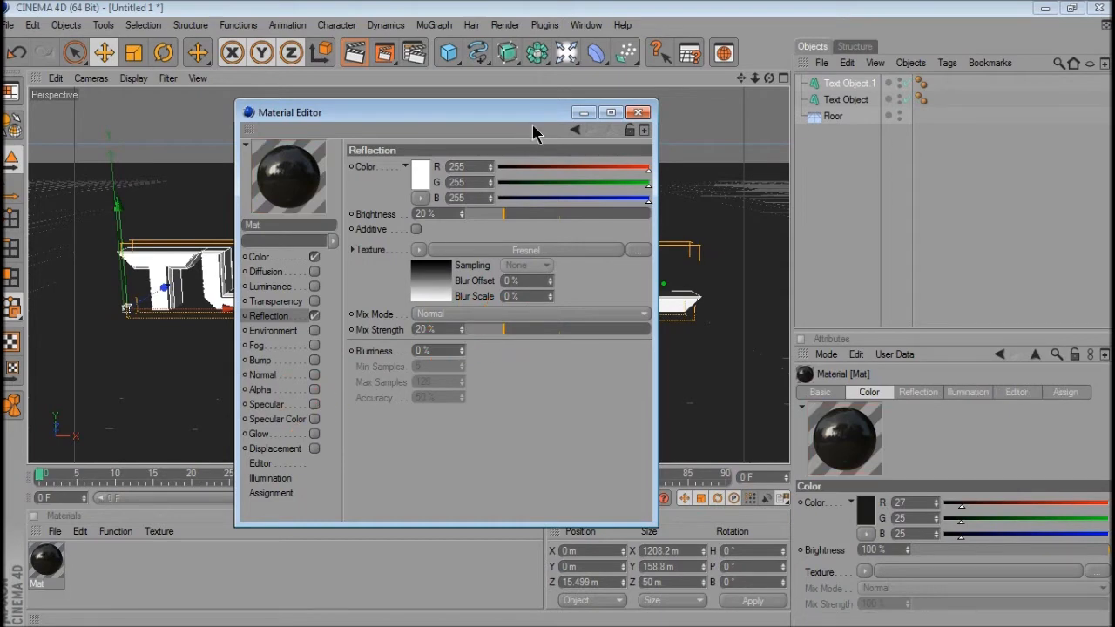
click(637, 111)
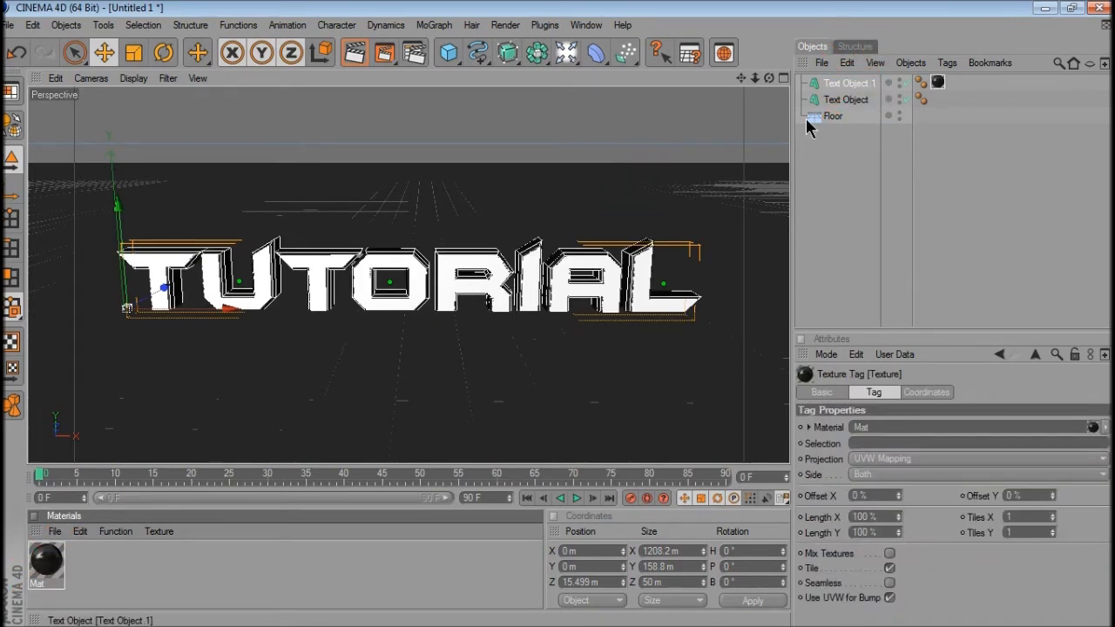
mouse_move(83, 559)
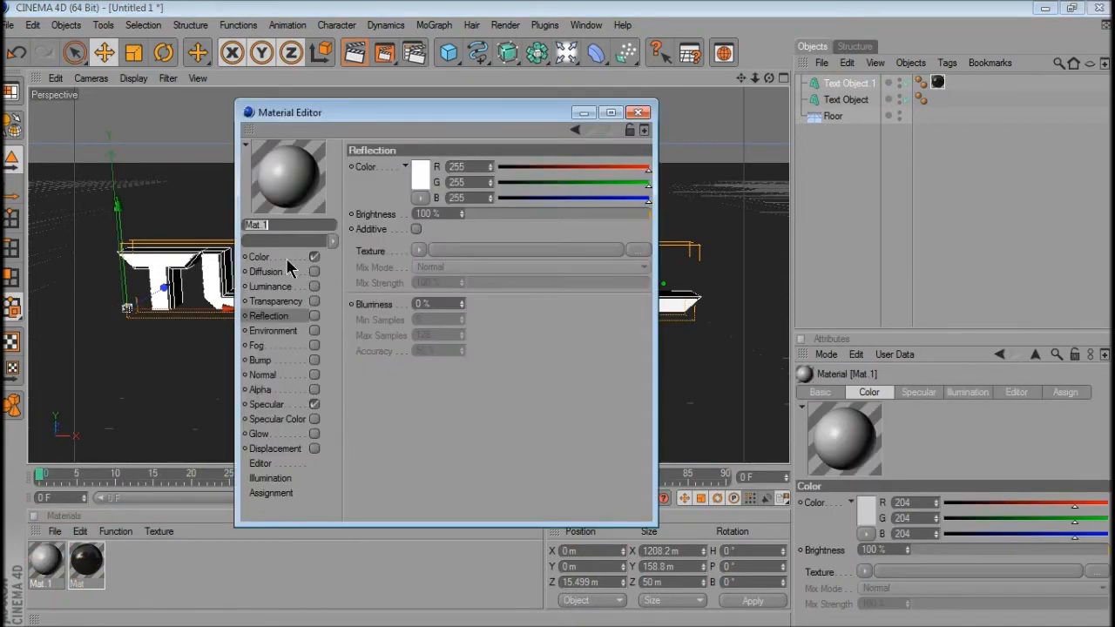
Step: Make Mat.1 green (32, 204, 35) with reflection at 20% and a Fresnel texture
click(259, 256)
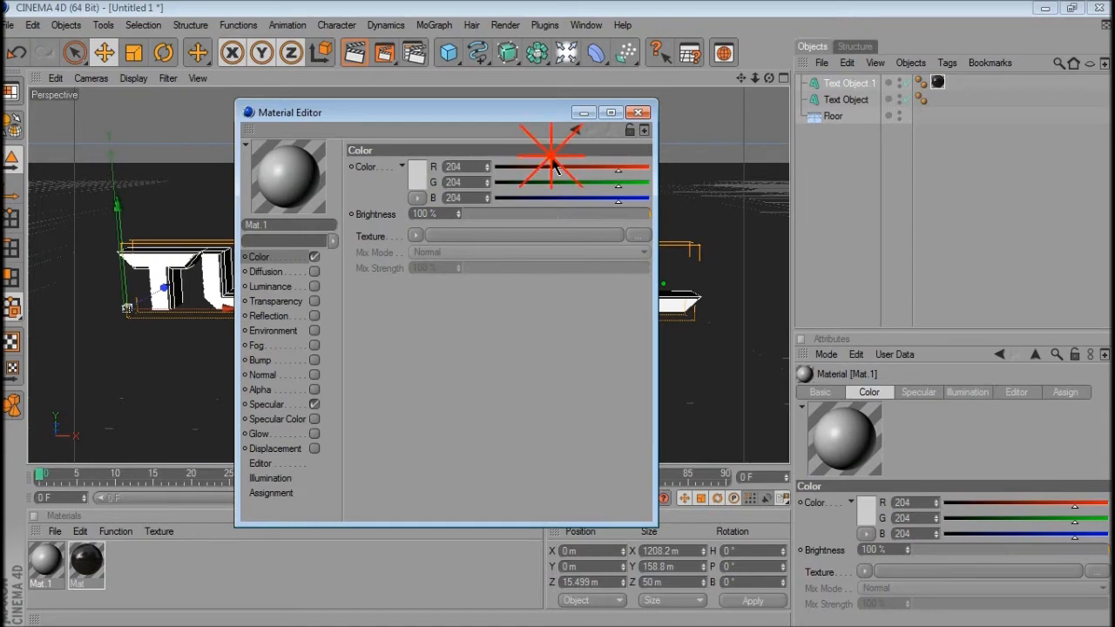
click(553, 165)
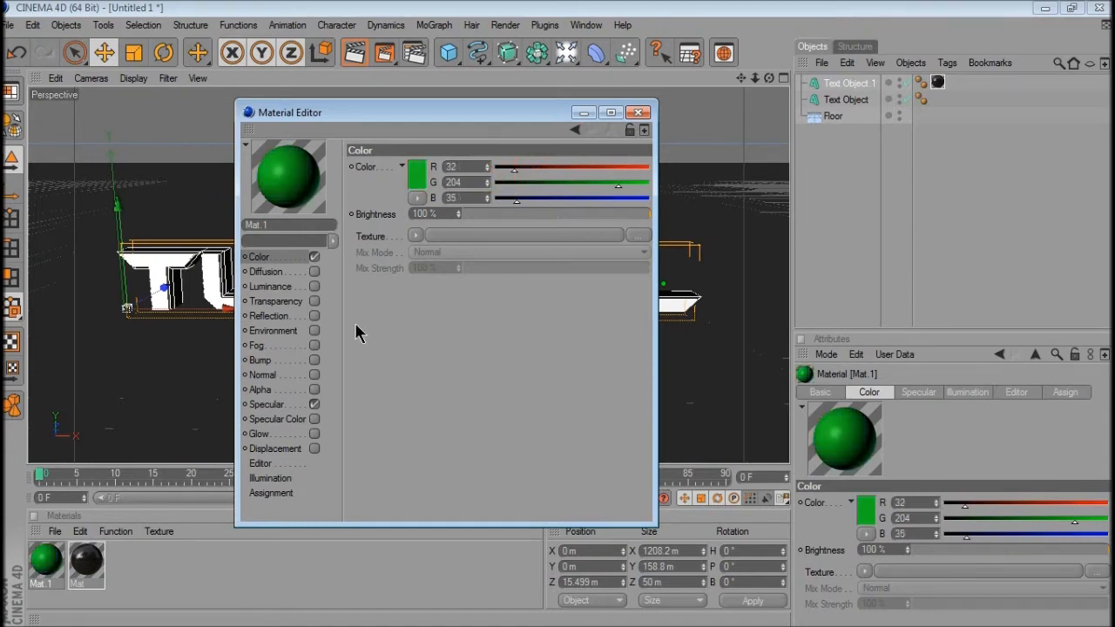
click(268, 316)
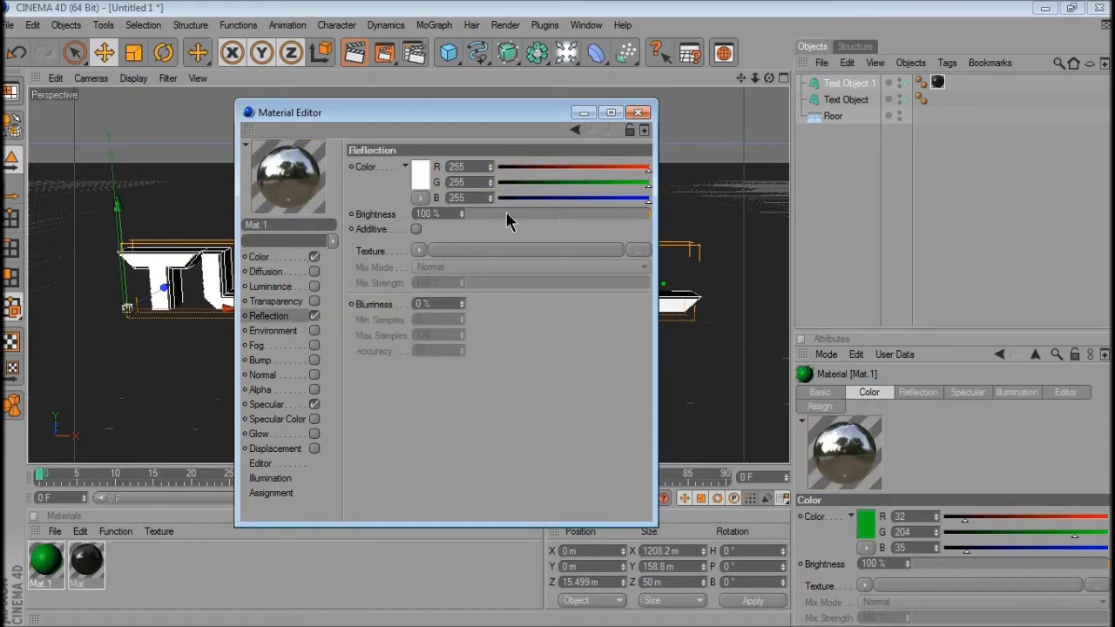
drag(644, 214, 510, 213)
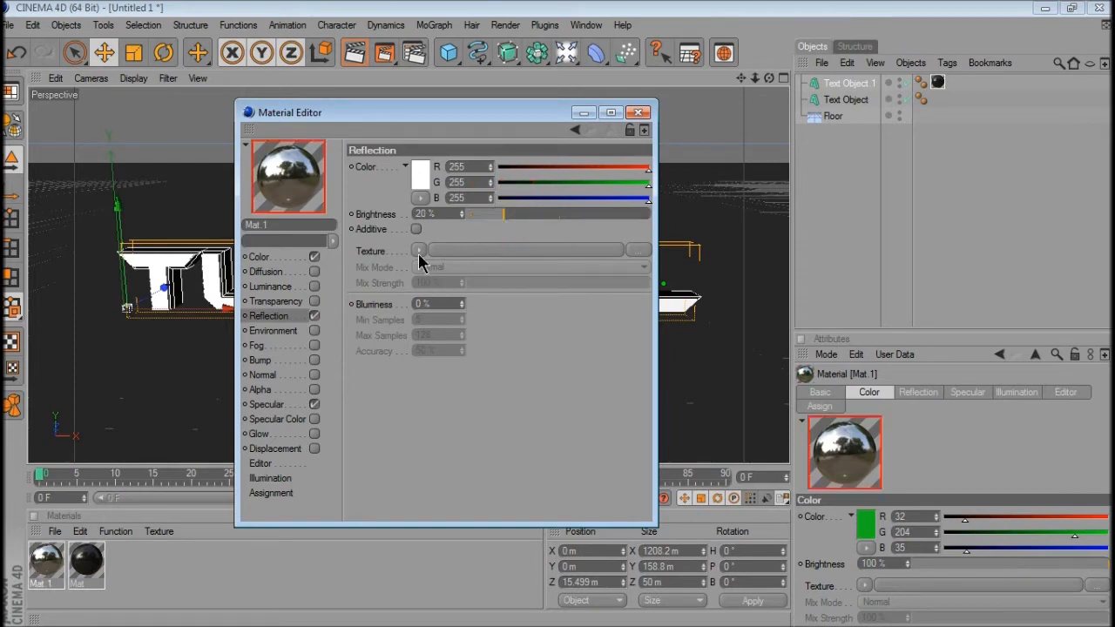
click(419, 251)
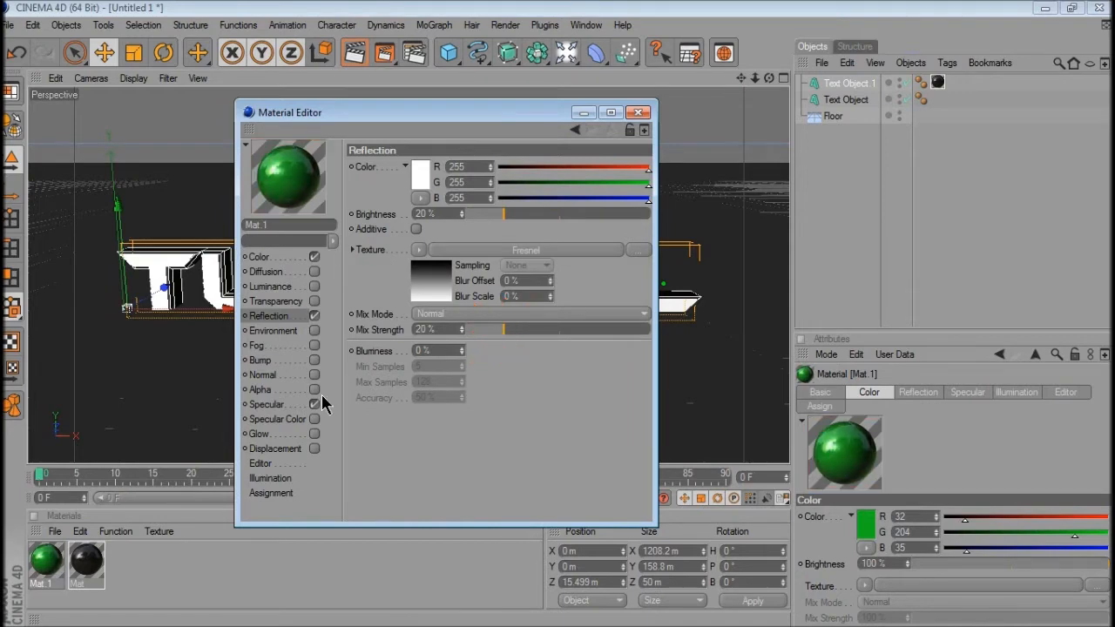
click(637, 111)
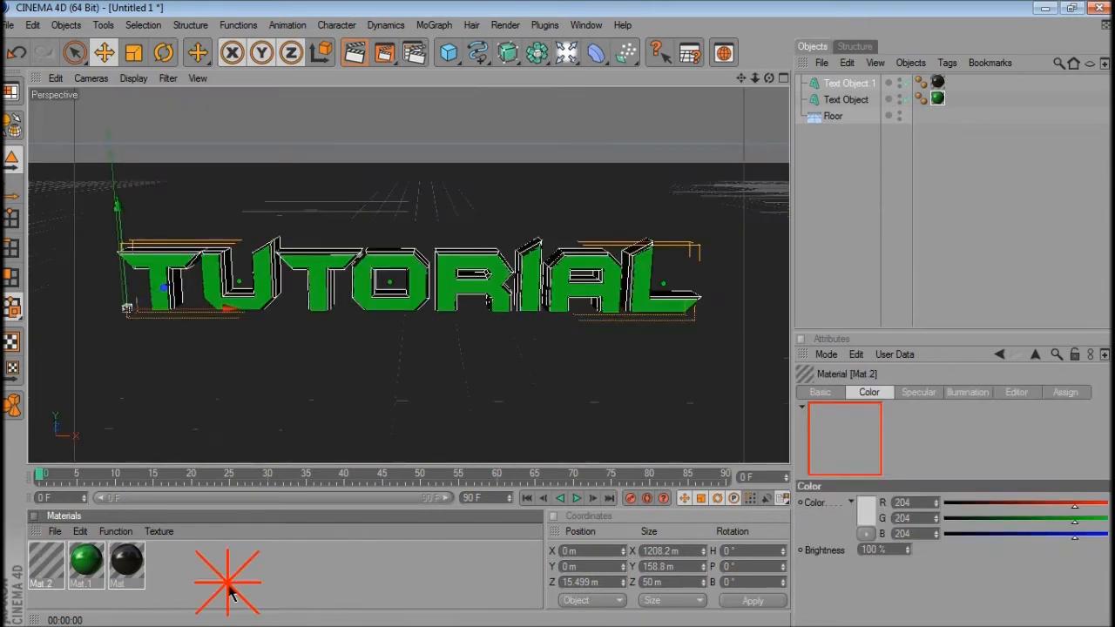
Step: Set up Mat.2 as a grey floor material with a faint Fresnel reflection
double_click(46, 565)
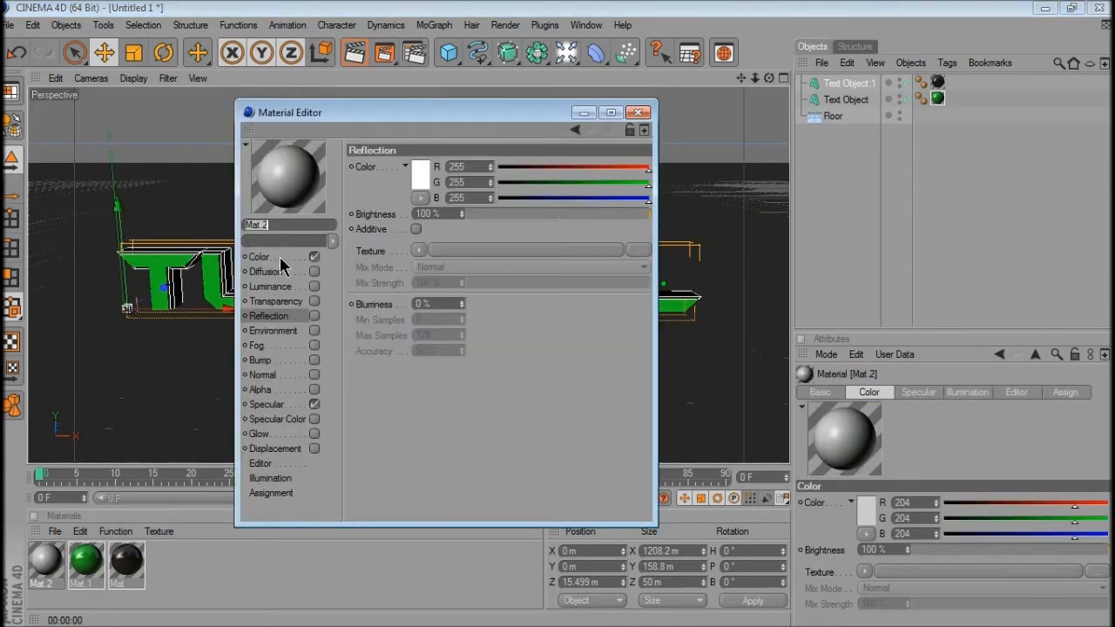
click(259, 256)
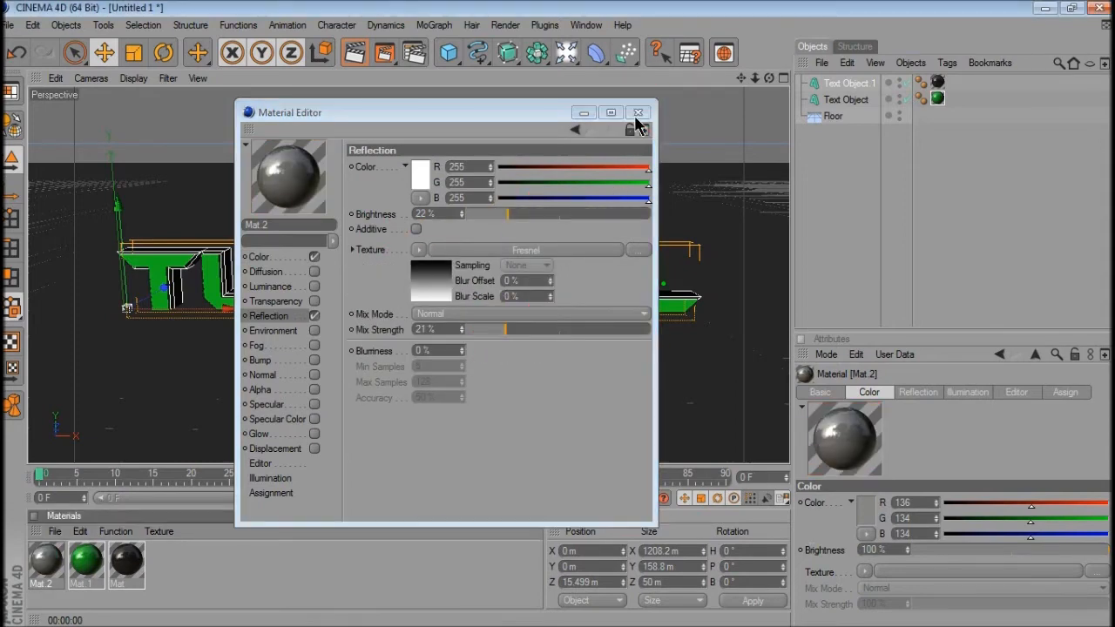
click(637, 111)
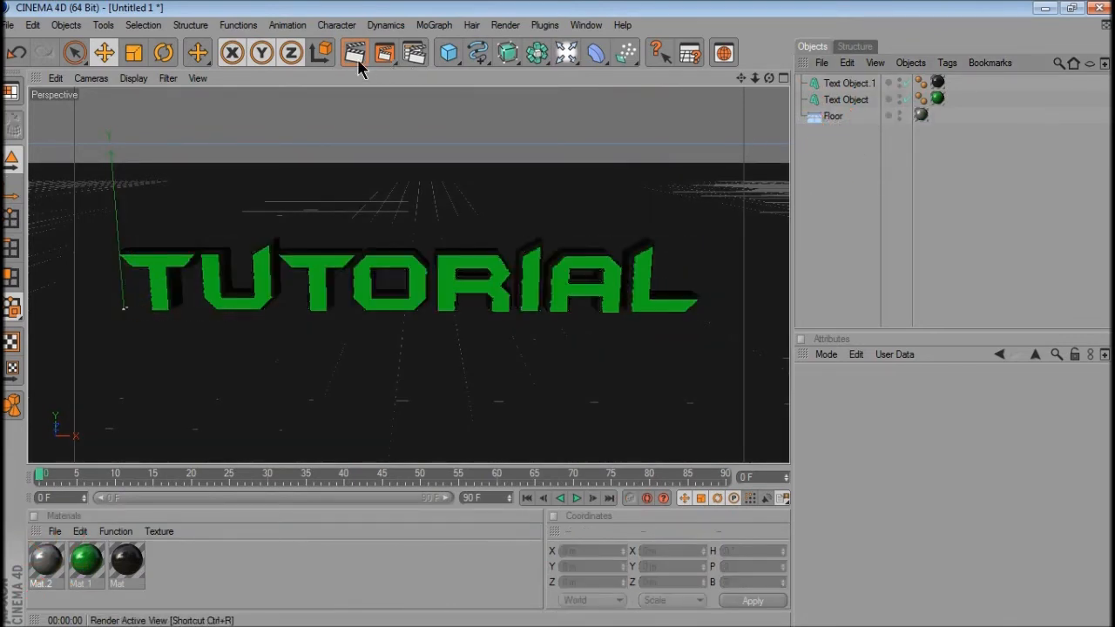
Step: Render the active view, then select Text Object and Text Object.1 together
click(354, 52)
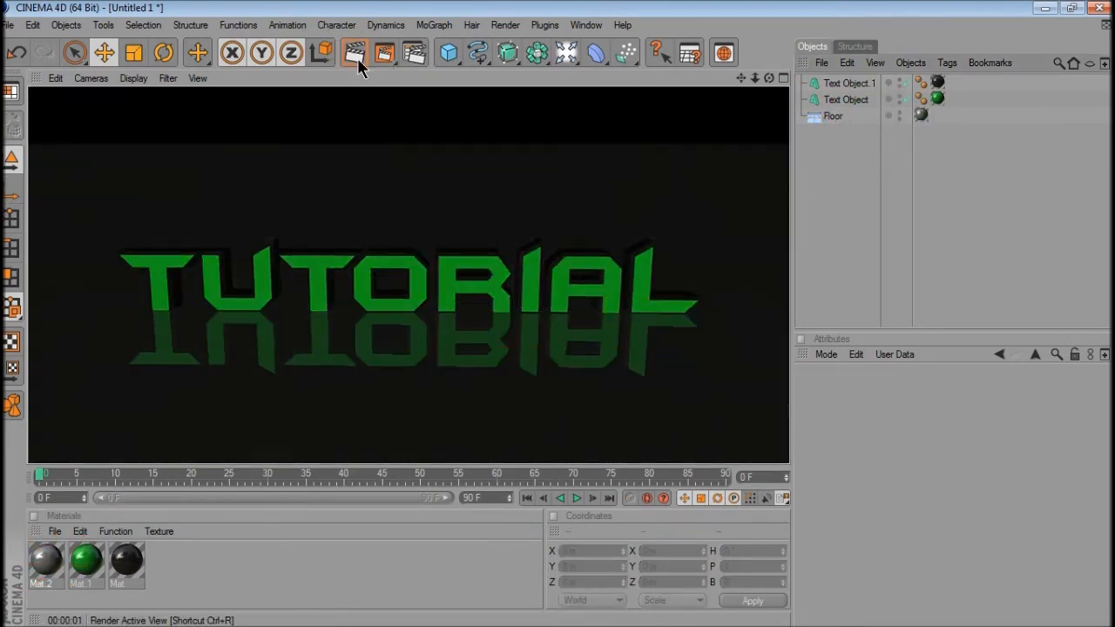
click(846, 99)
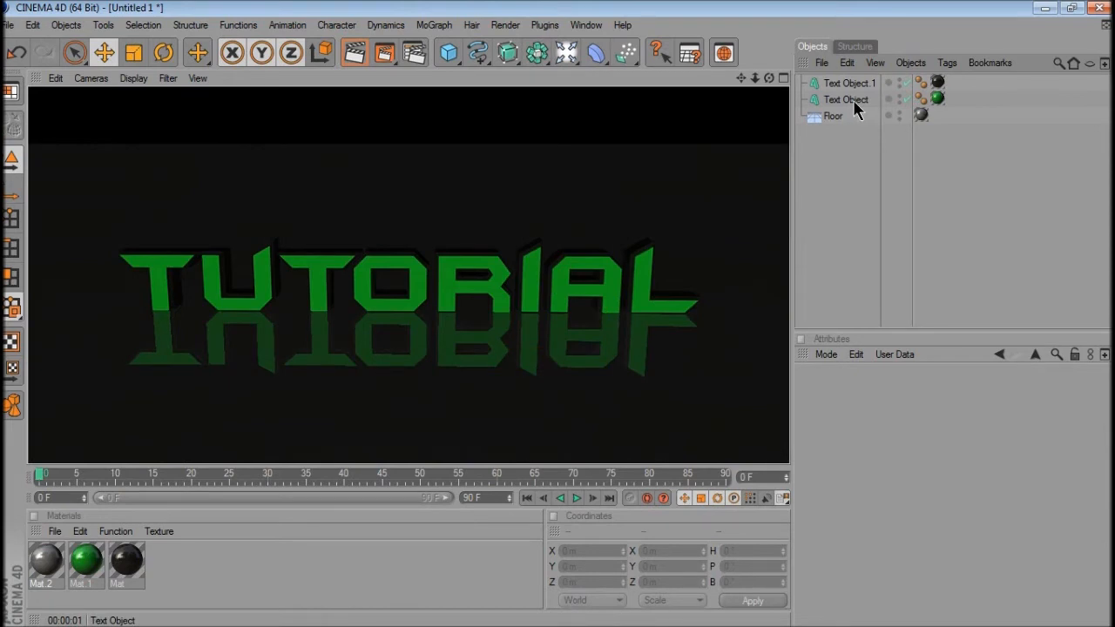
click(849, 83)
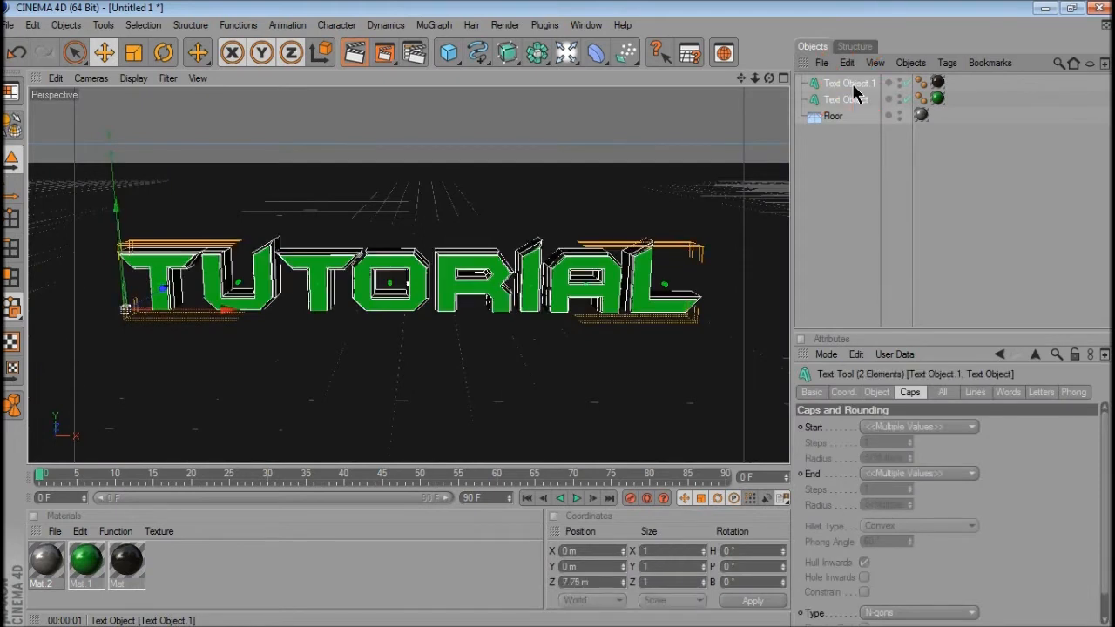
click(544, 24)
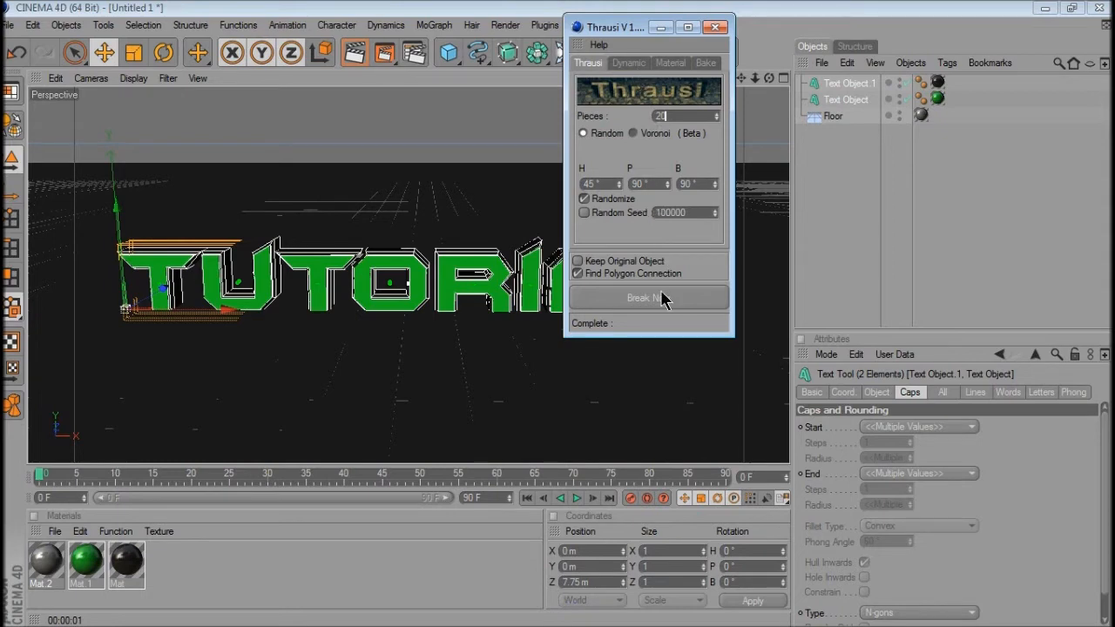
Step: Break both texts into 20 Thrausi pieces and close the Thrausi window
click(648, 298)
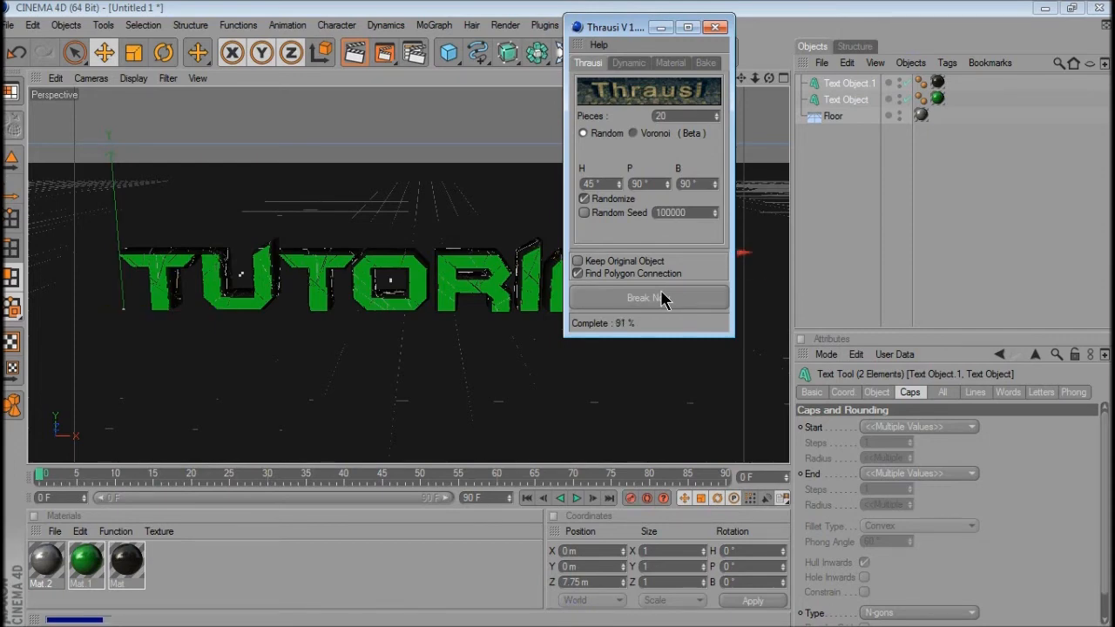
click(648, 298)
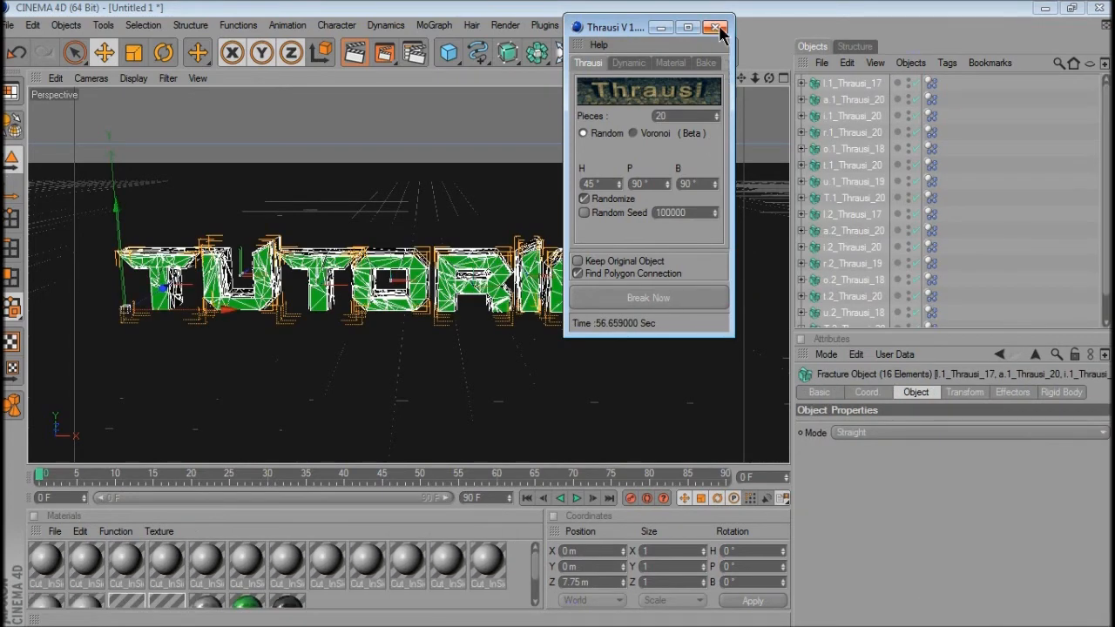
click(721, 27)
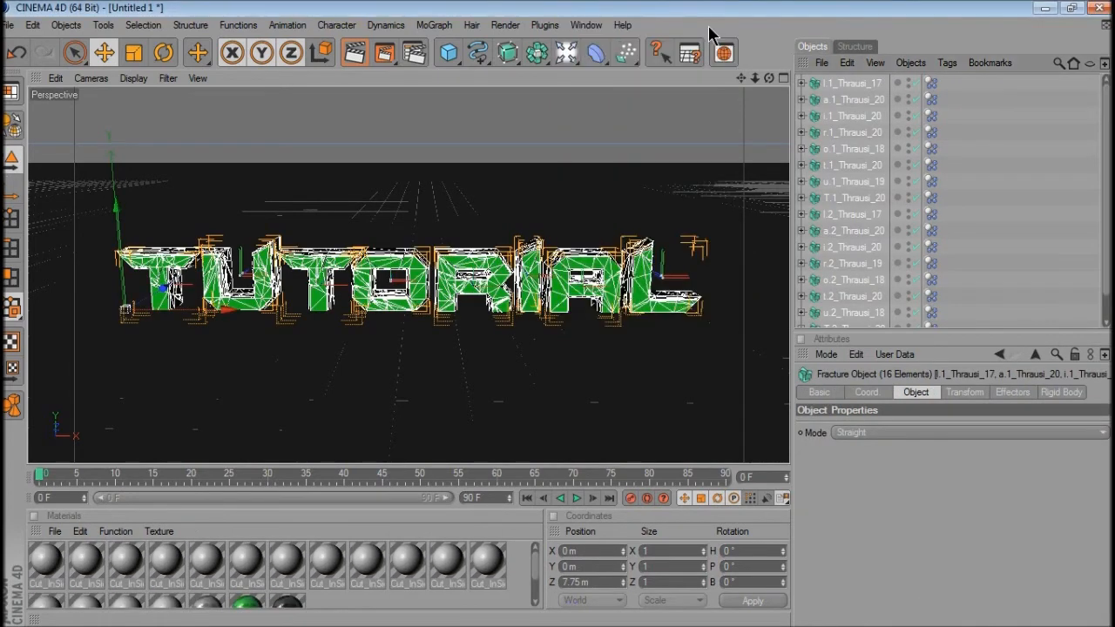
mouse_move(947, 41)
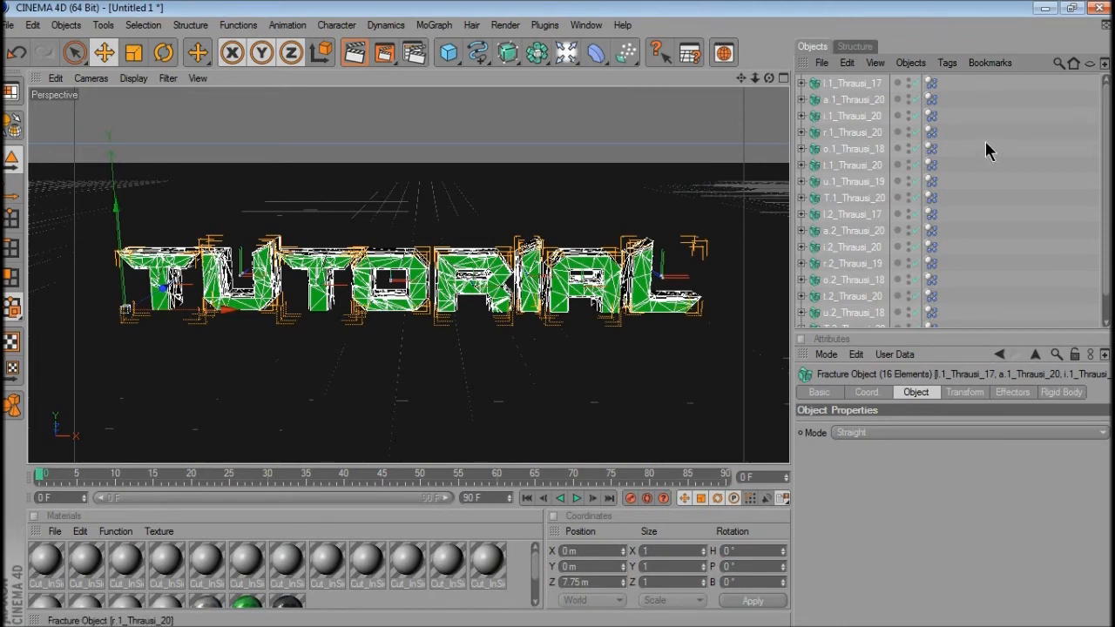
Step: Play the fracture simulation, rewind to frame 0, then replay to watch TUTORIAL explode
click(577, 498)
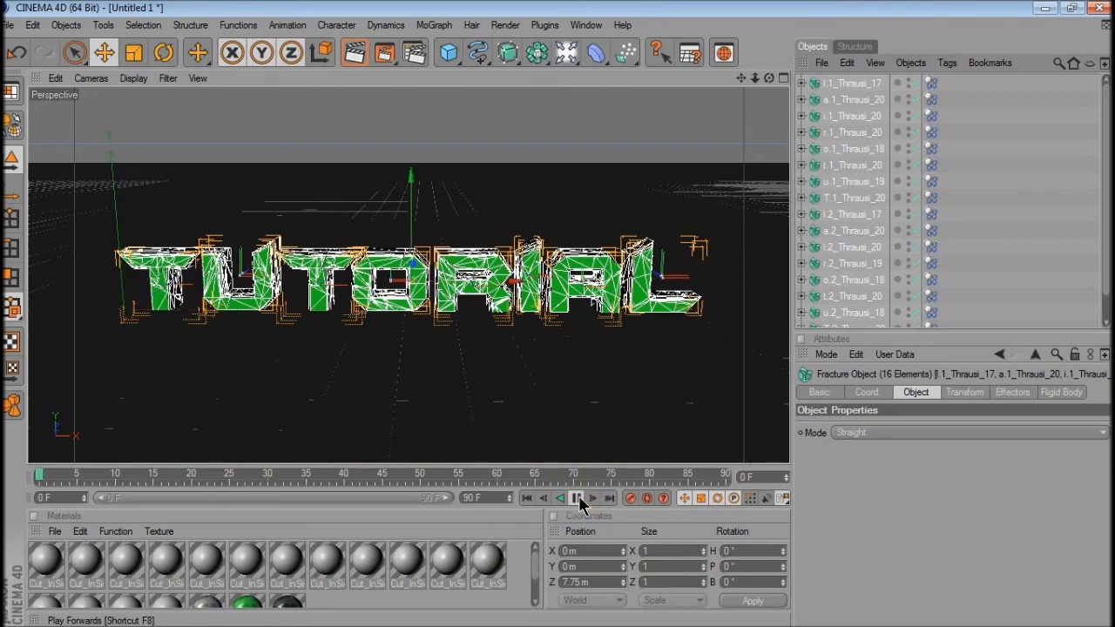
click(578, 497)
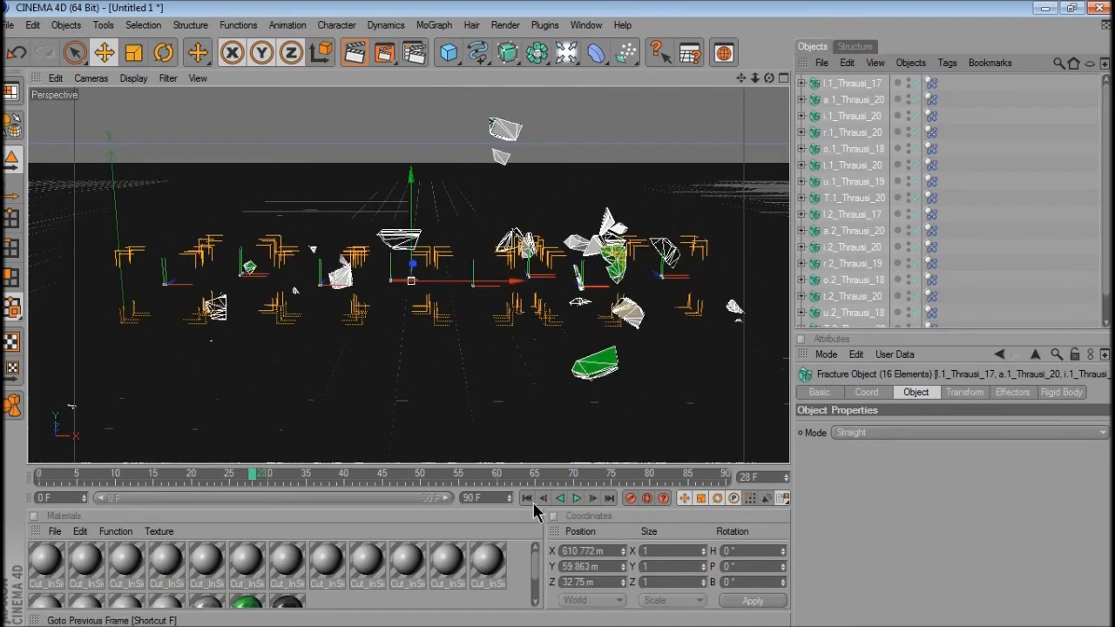
click(527, 498)
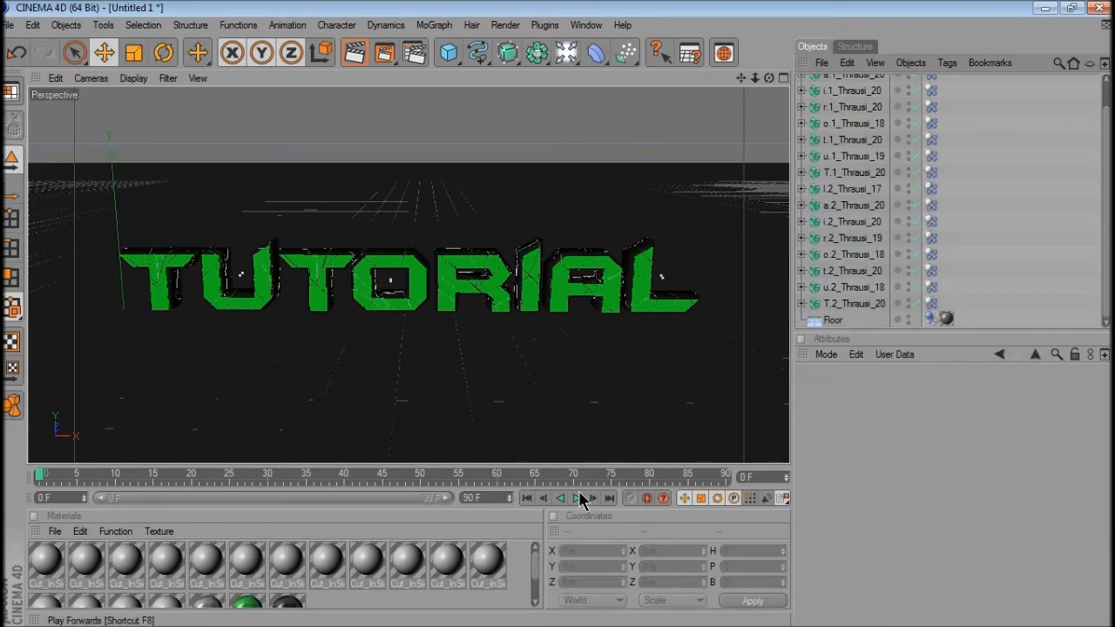
click(576, 498)
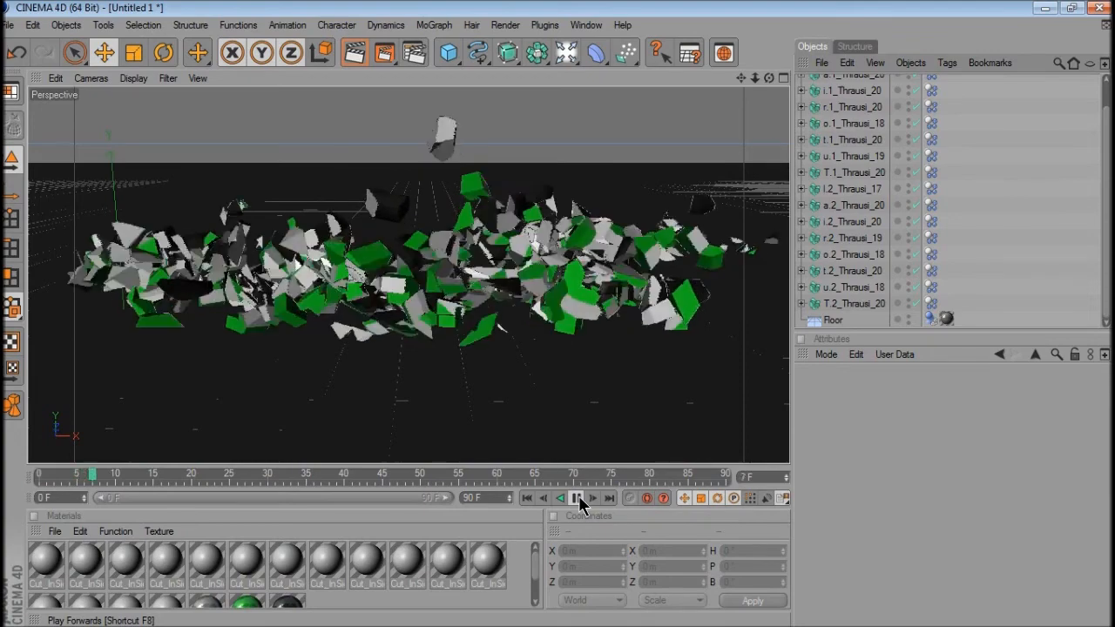
click(575, 498)
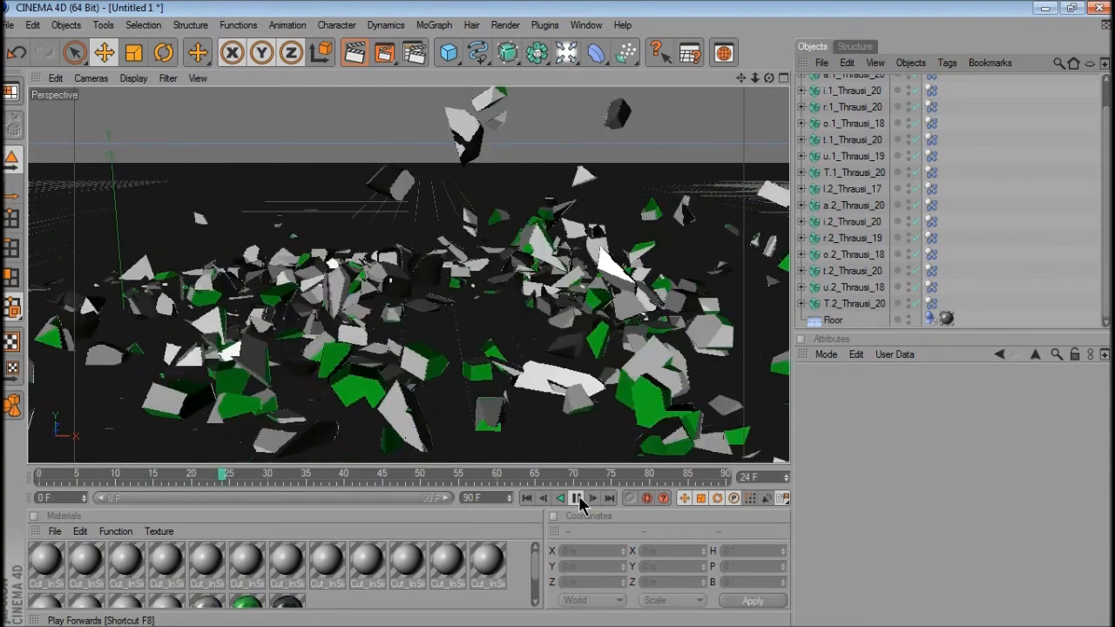
click(576, 498)
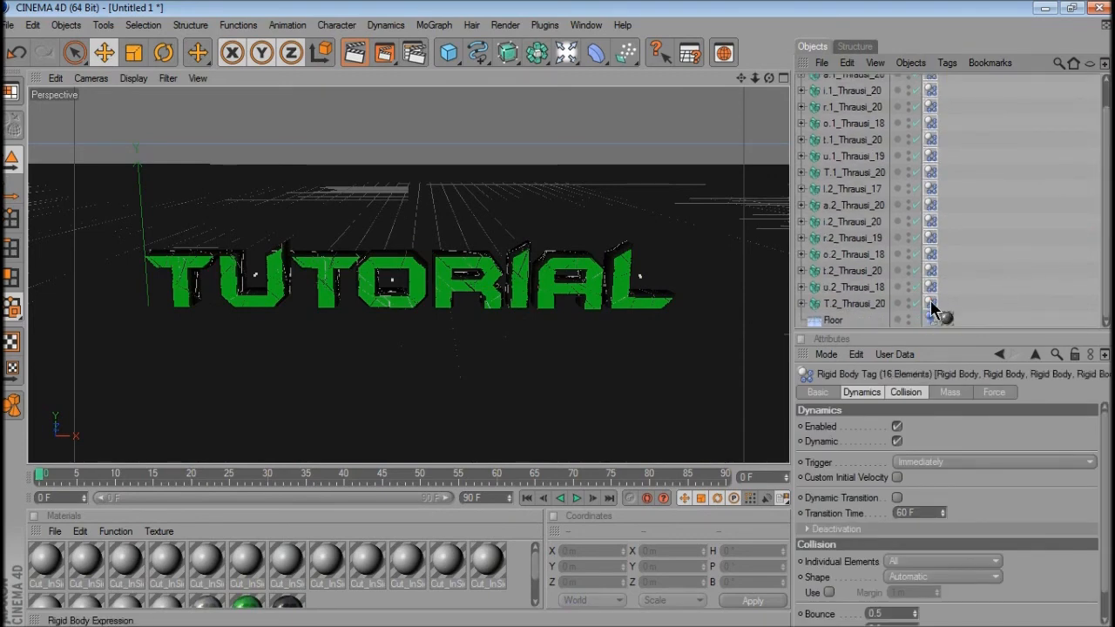
Step: Inspect the Rigid Body tags' Dynamics and Collision settings, then replay until around frame 80
click(905, 392)
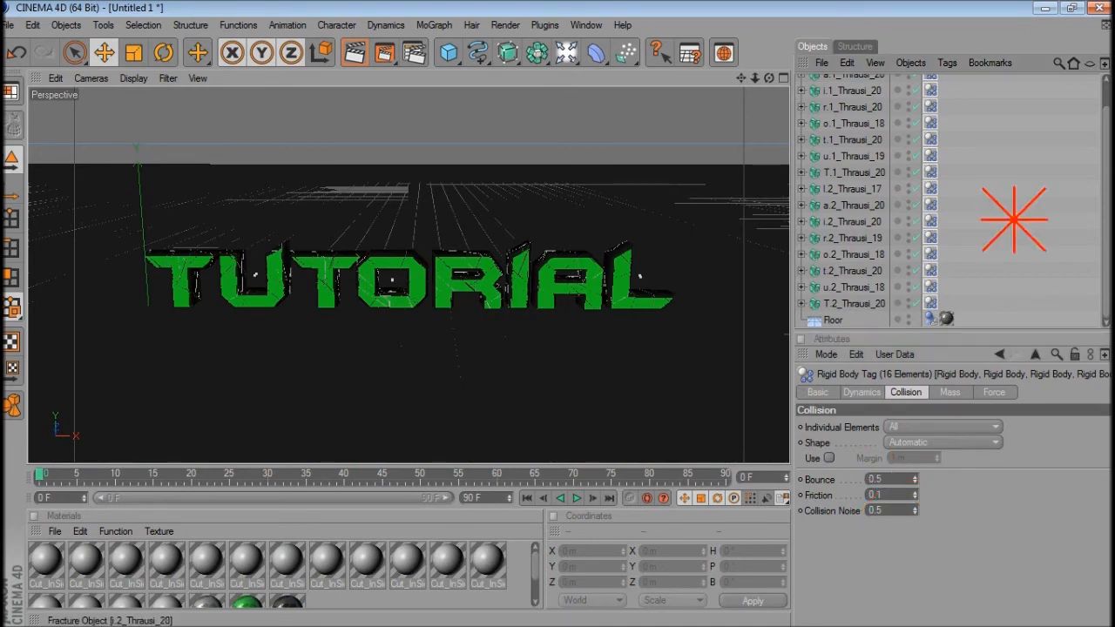
click(577, 497)
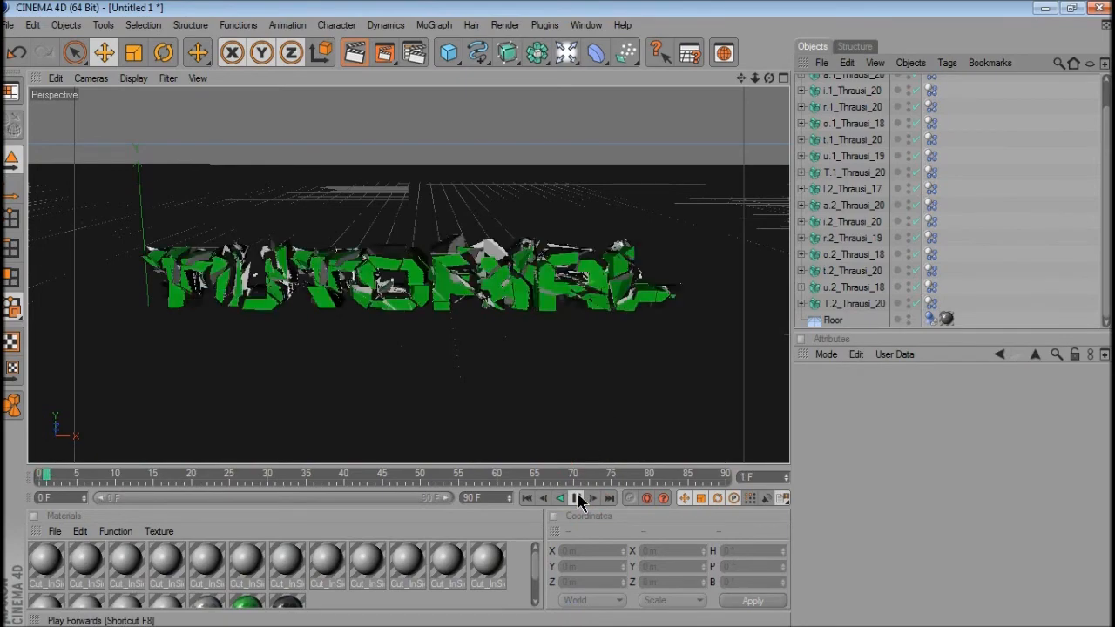
click(576, 497)
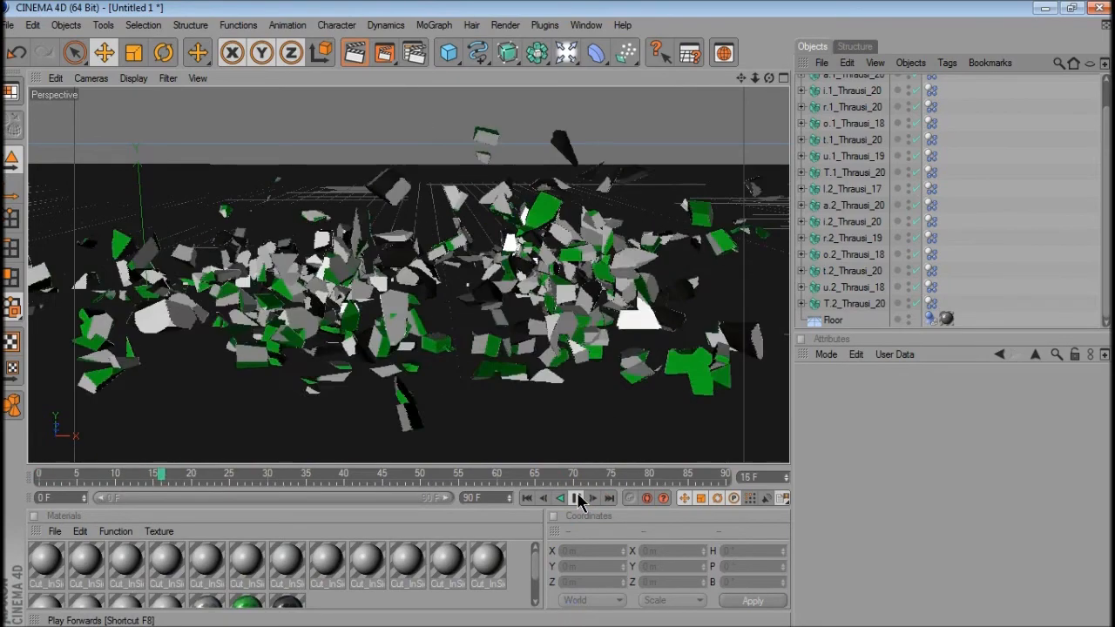
click(577, 498)
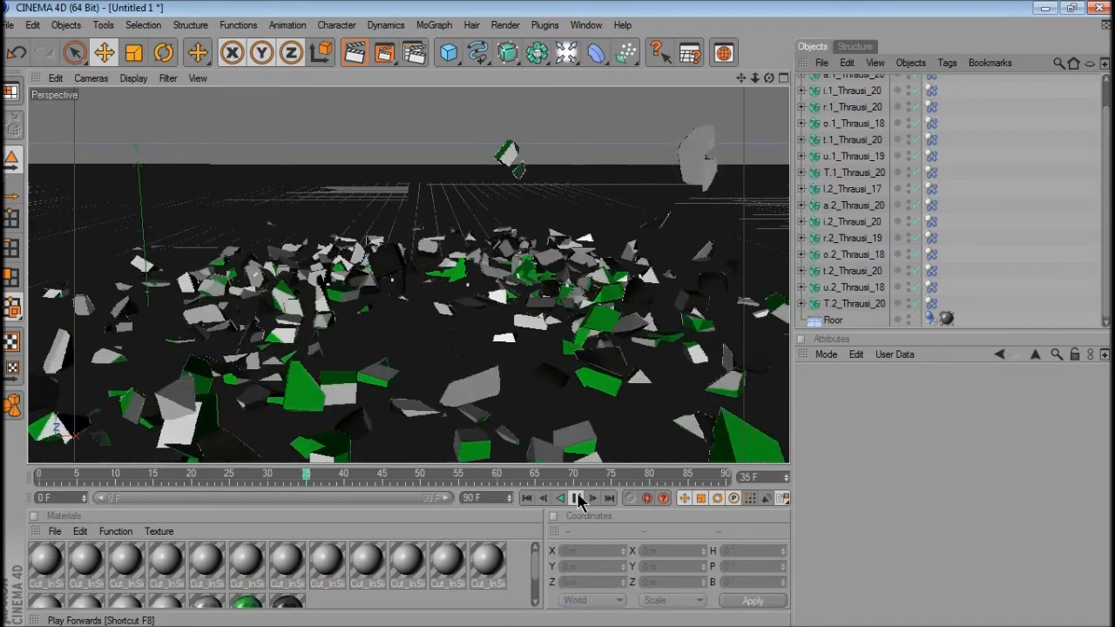
click(577, 498)
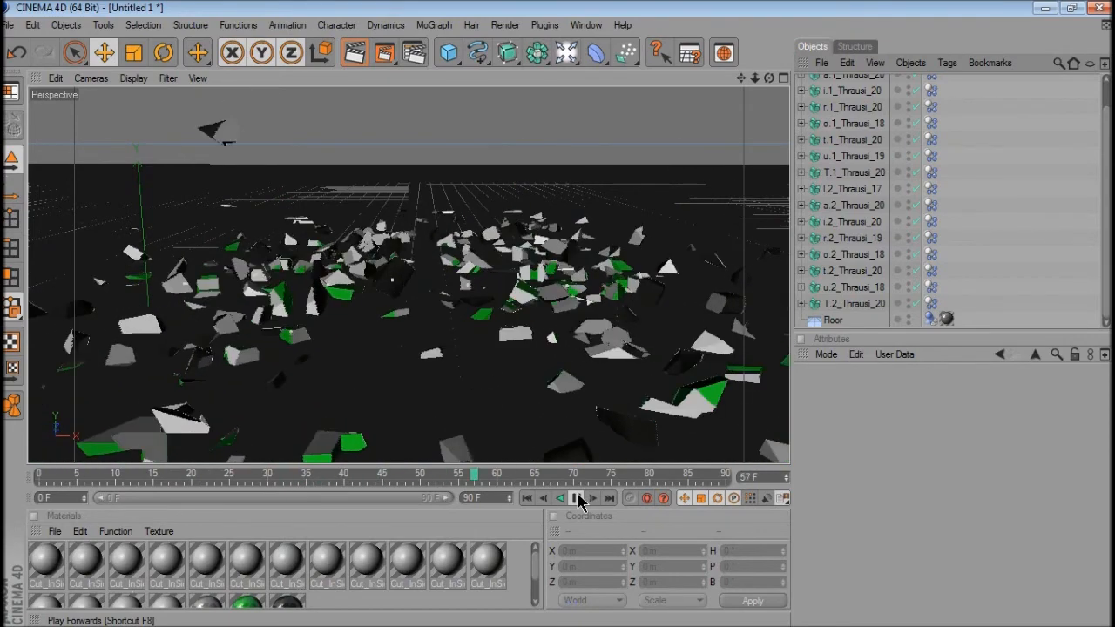
click(576, 497)
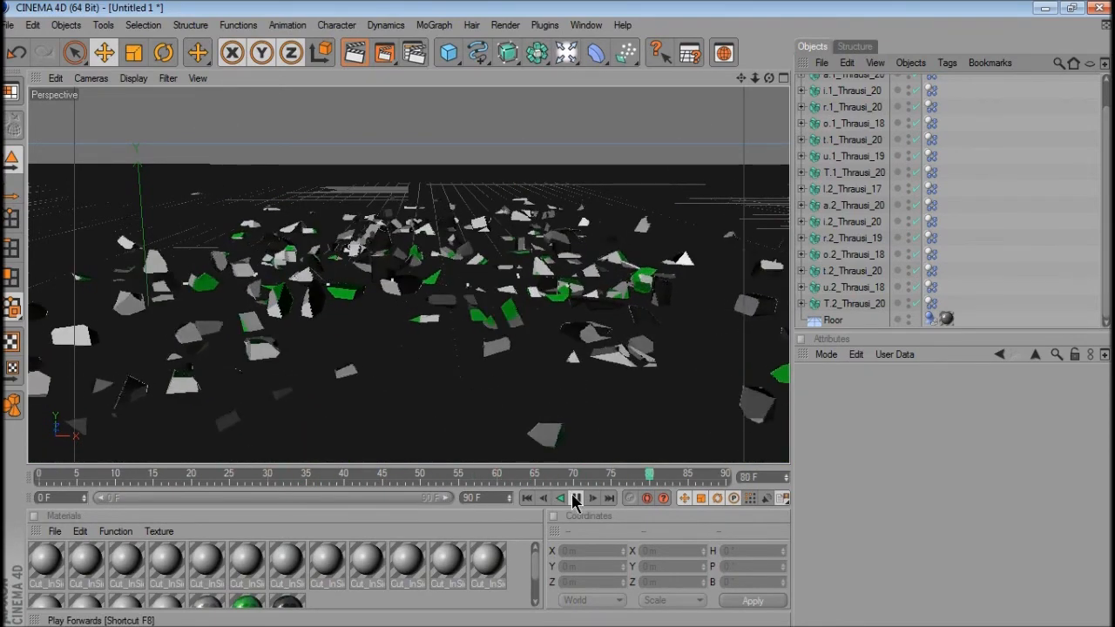
click(576, 497)
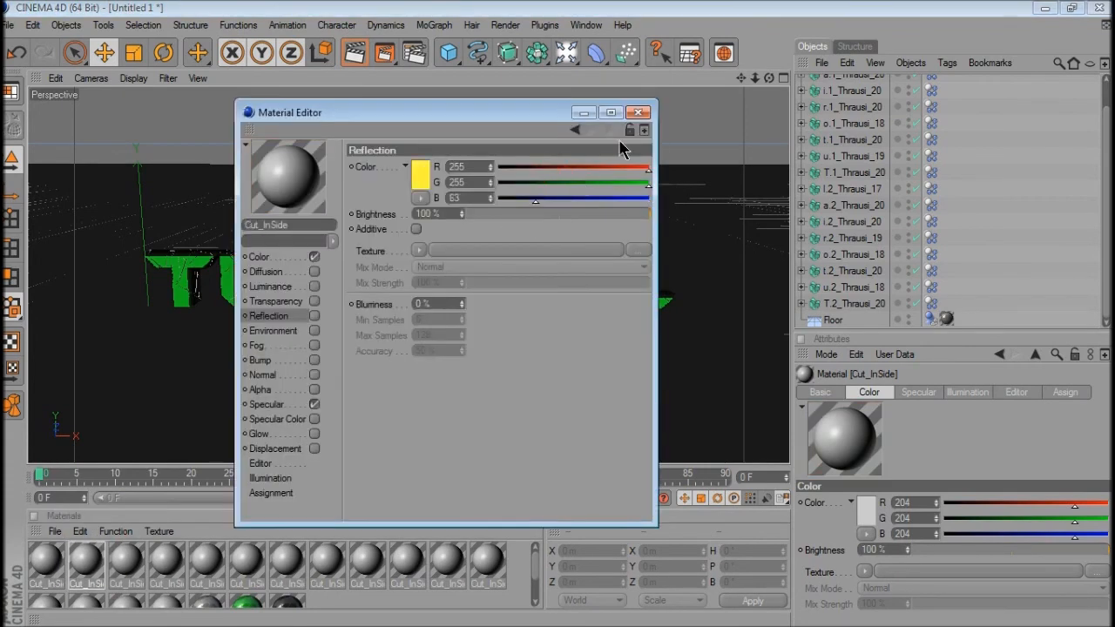
Step: Colour one Cut_InSide material teal and another magenta, then replay the explosion
click(258, 256)
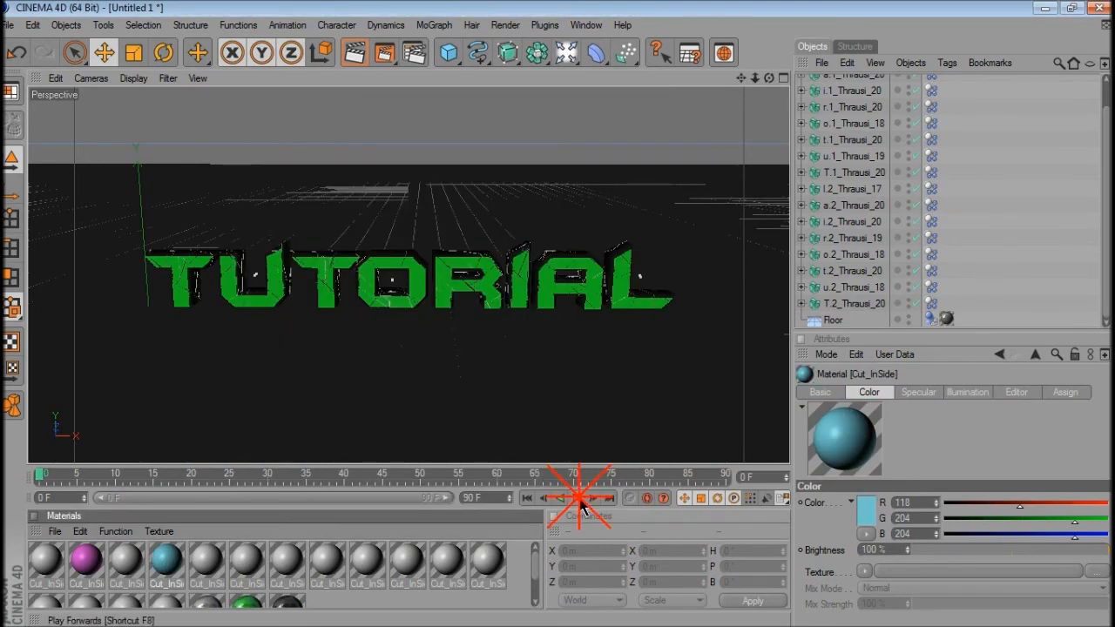
click(577, 497)
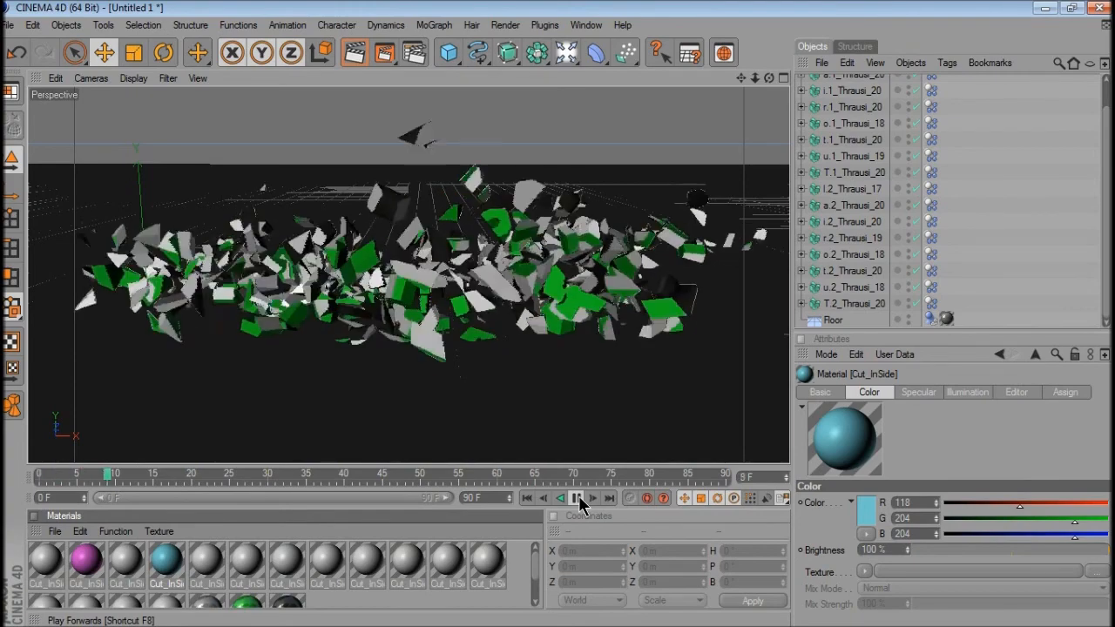
click(576, 497)
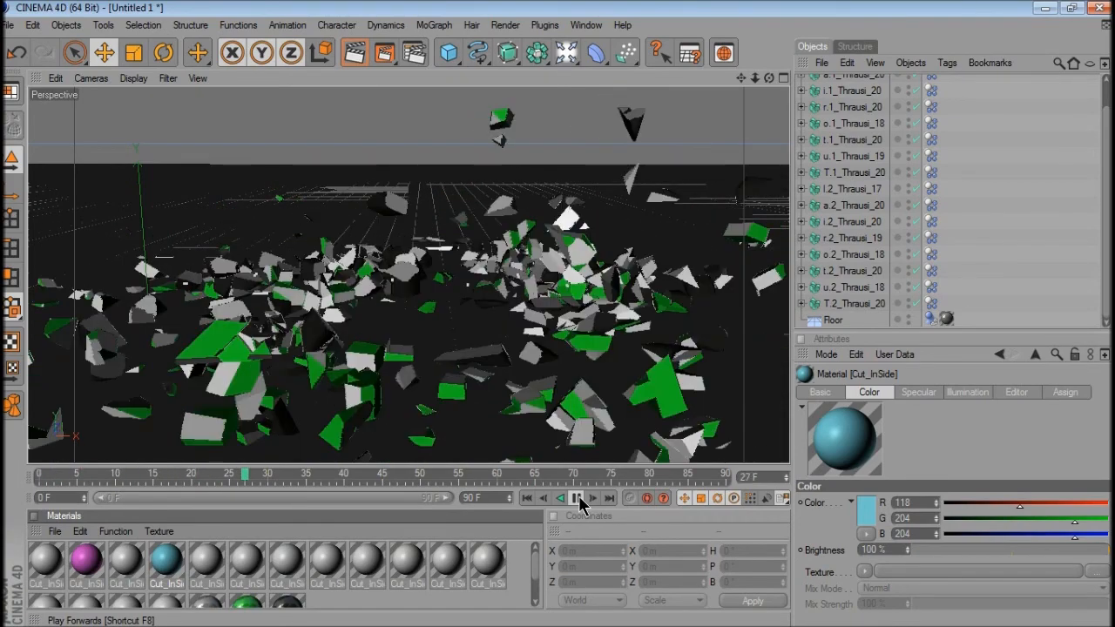
click(576, 497)
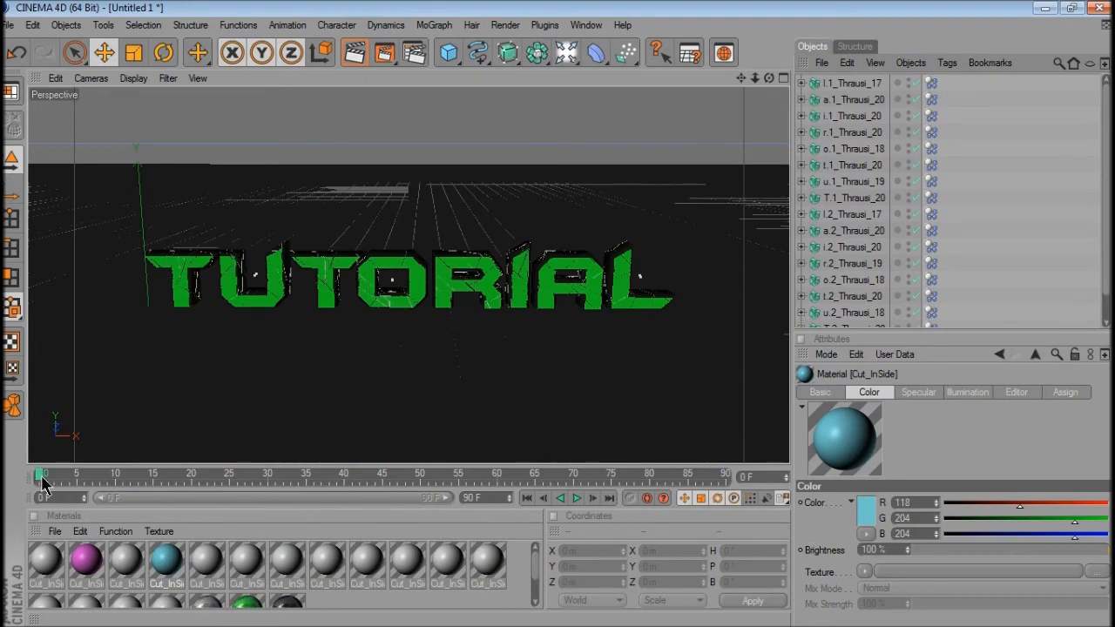
Step: Keyframe Rigid Body Enabled off at frame 0 and on at frame 20, then replay
drag(42, 477, 189, 476)
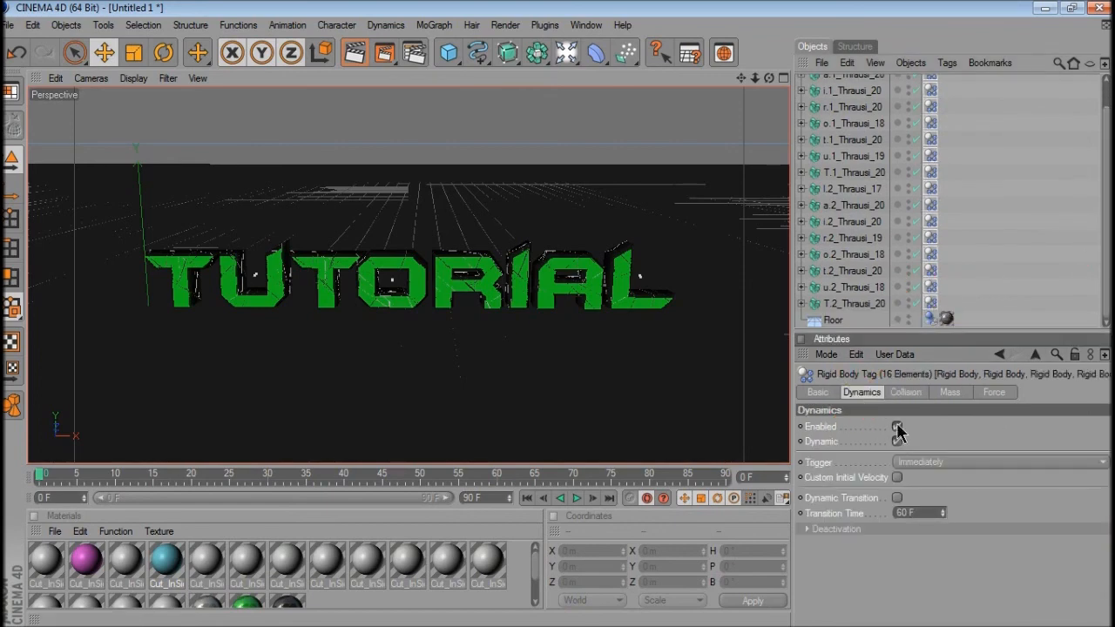
click(897, 425)
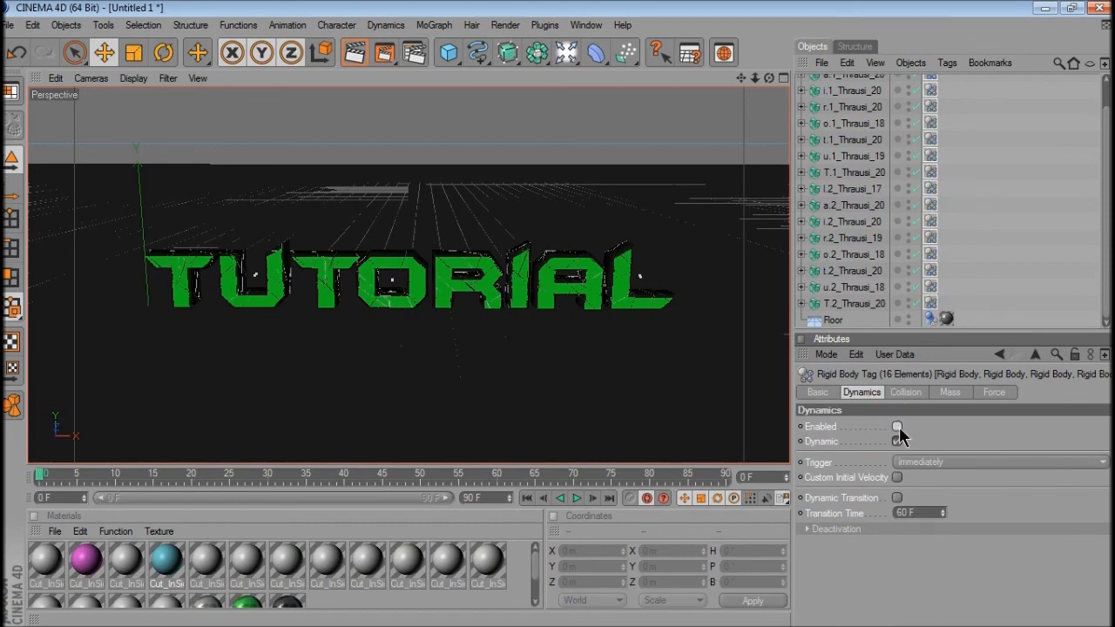
click(896, 441)
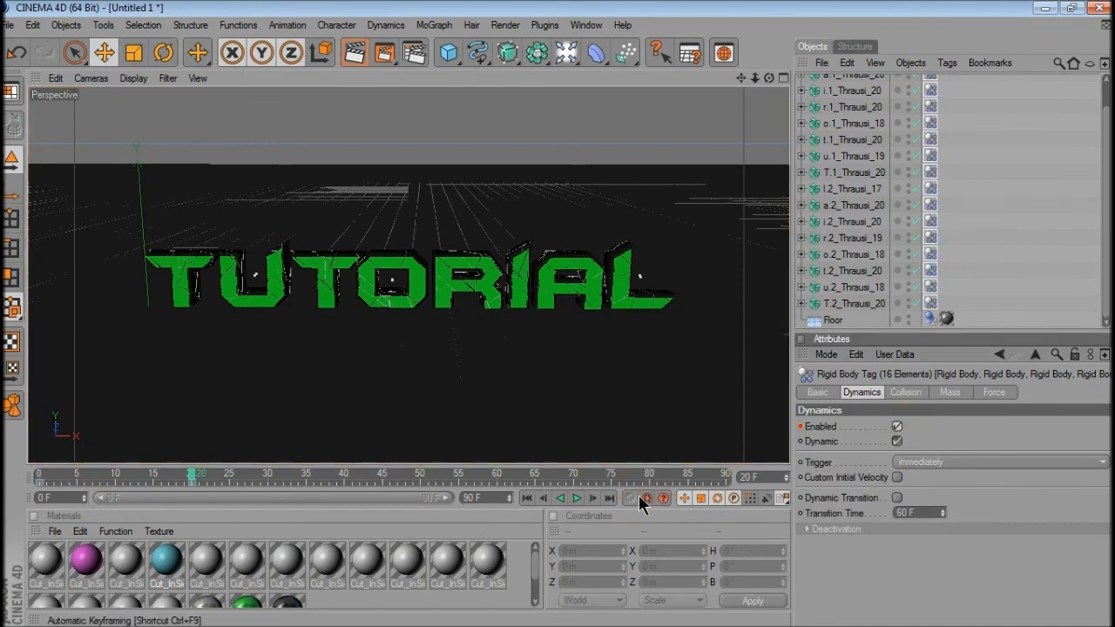
click(576, 497)
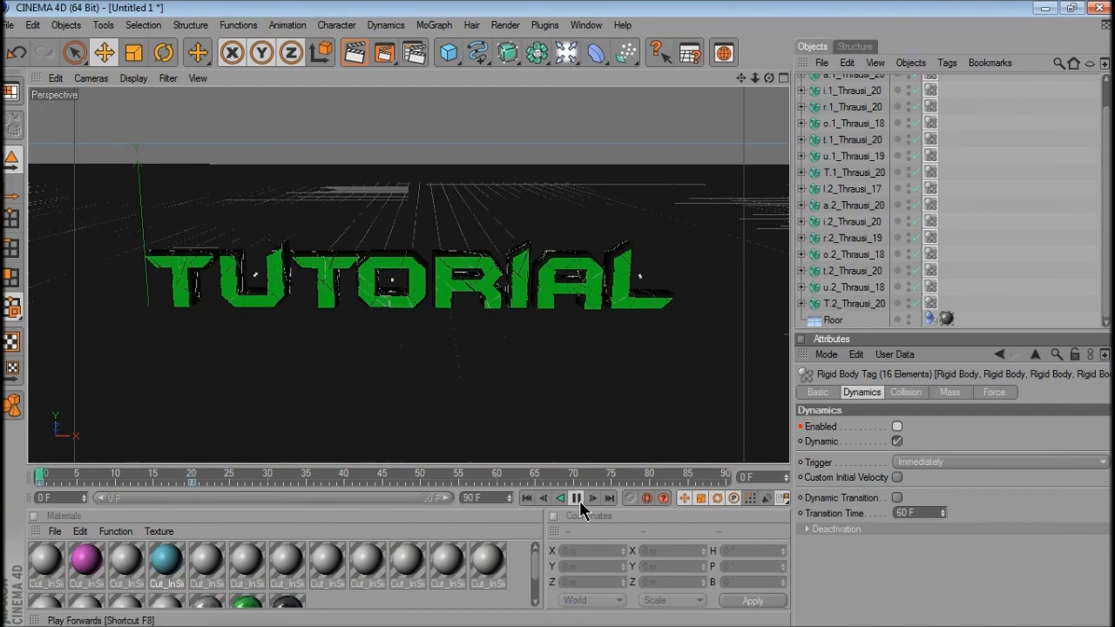
click(576, 498)
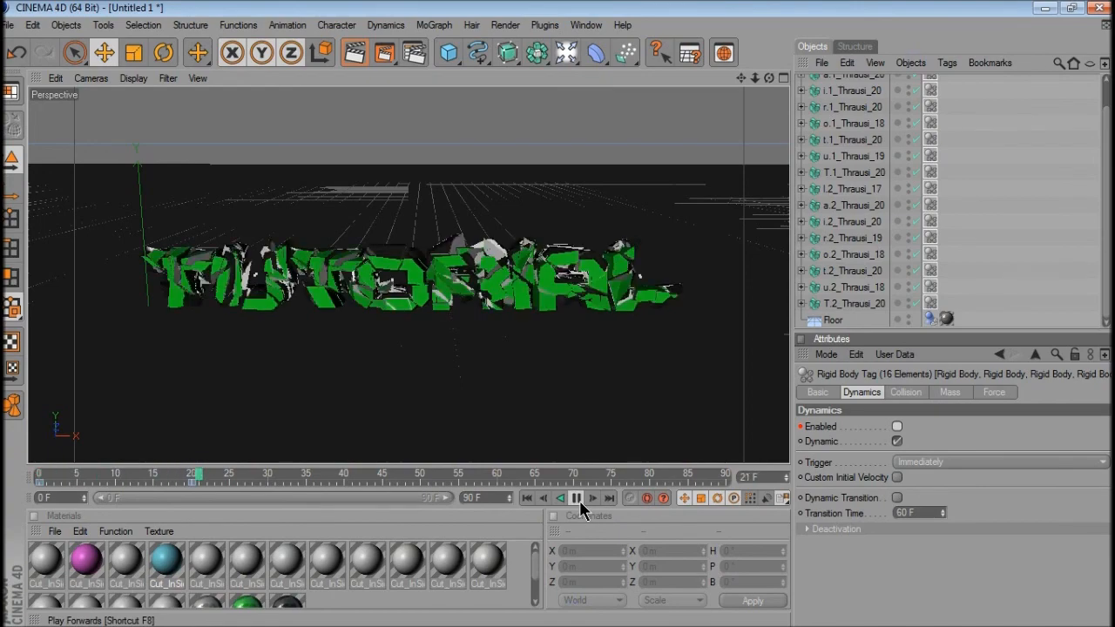